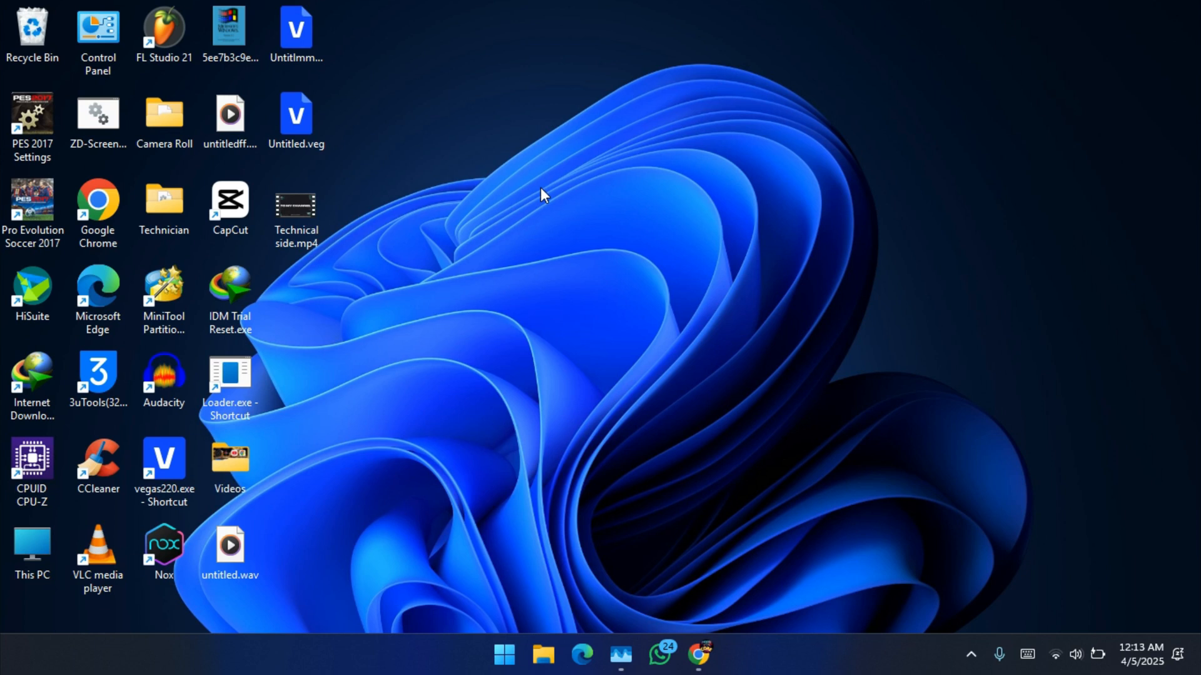
mouse_move(520, 291)
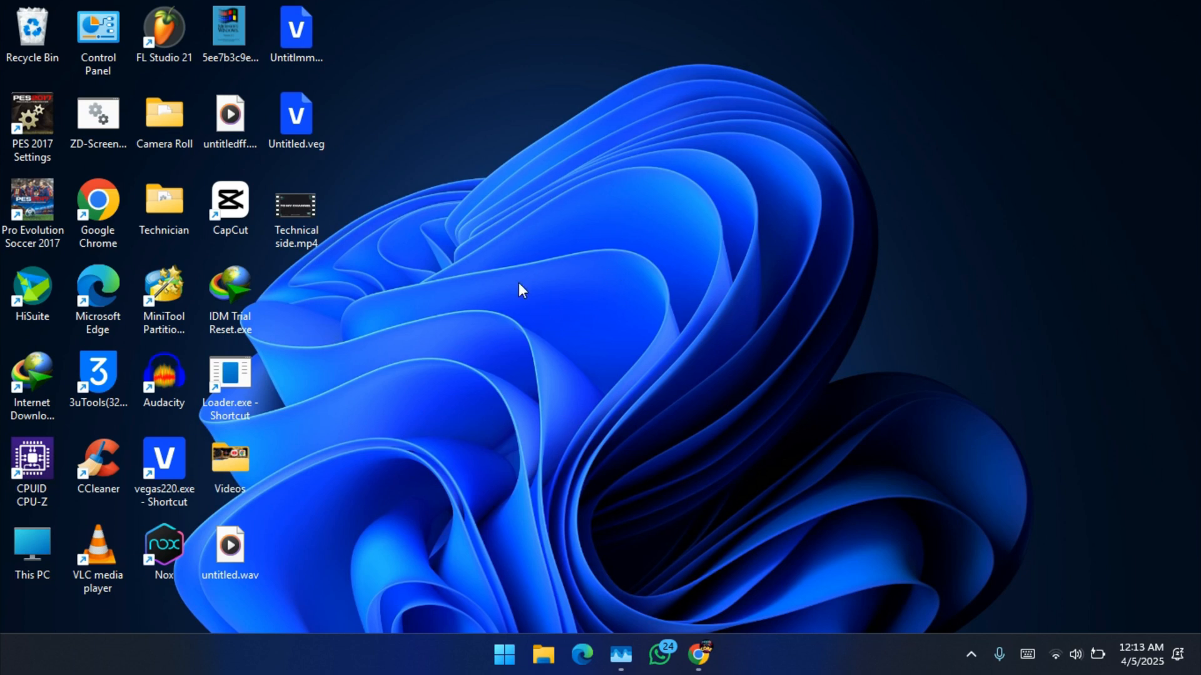
mouse_move(489, 363)
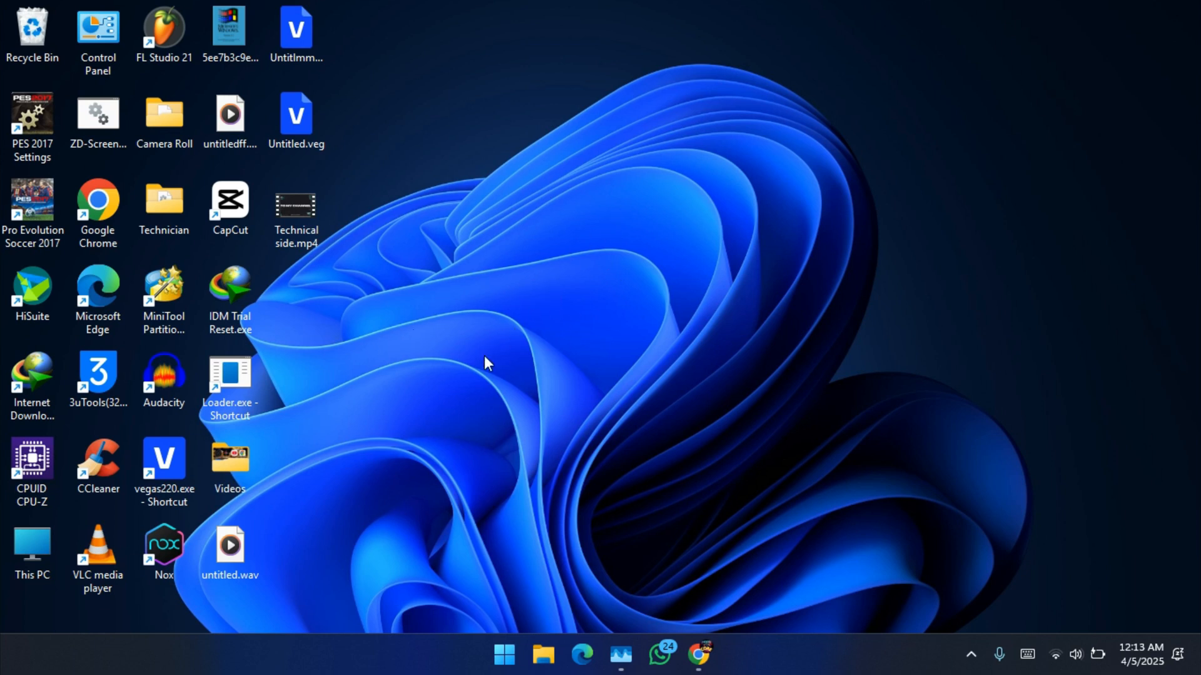
mouse_move(566, 299)
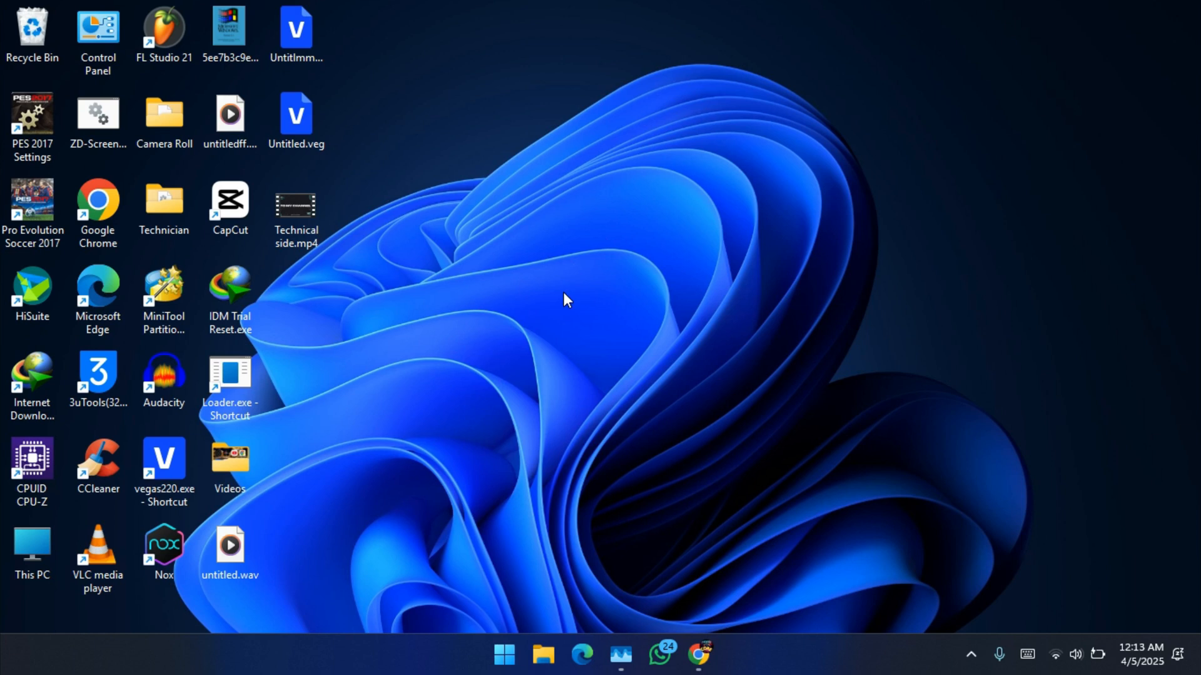
mouse_move(525, 278)
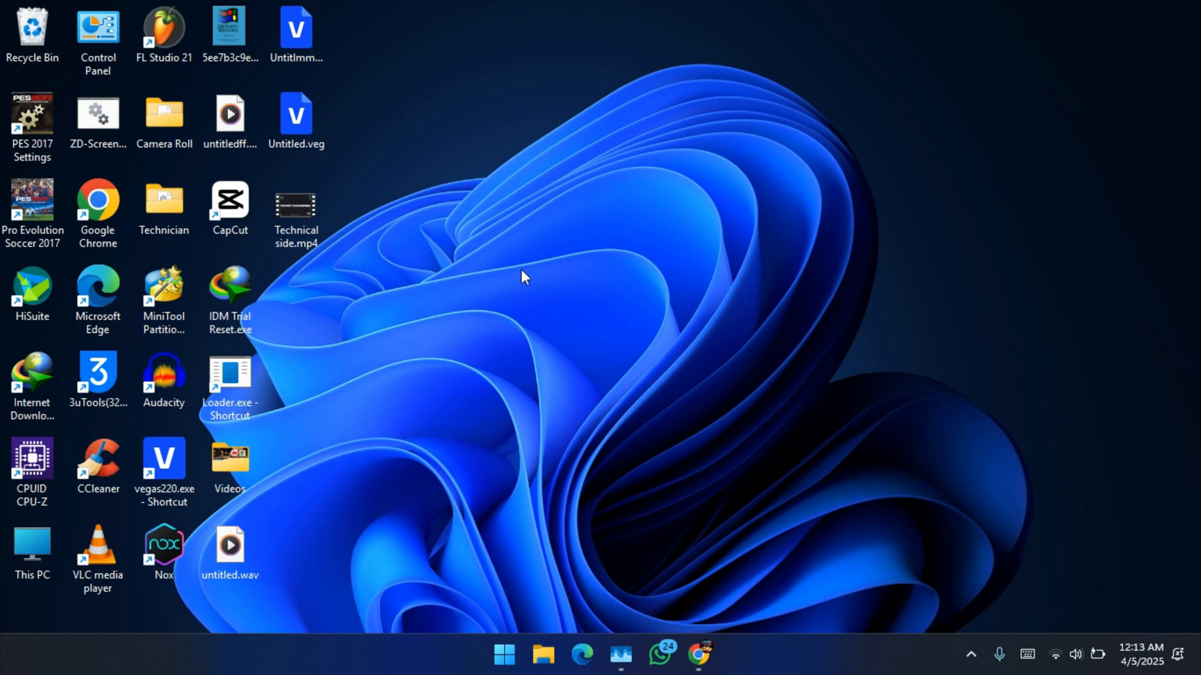
Step: Download the Technitium MAC Address Changer setup zip via Direct Download from its product page
left_click(520, 267)
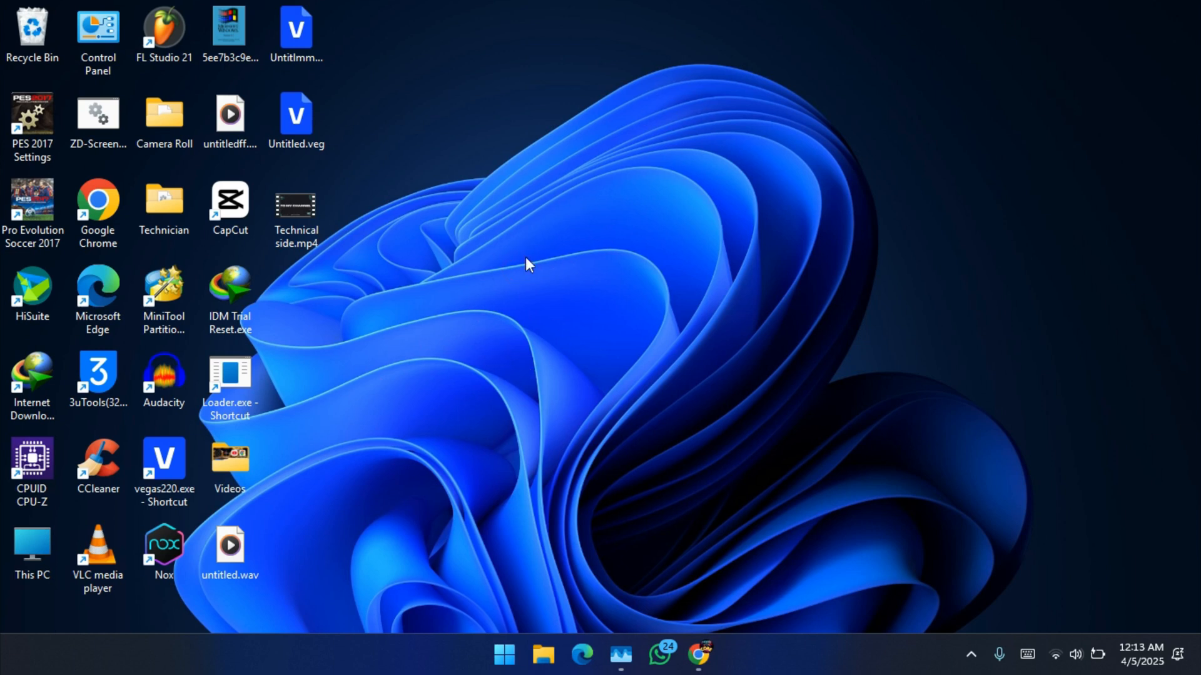
mouse_move(489, 290)
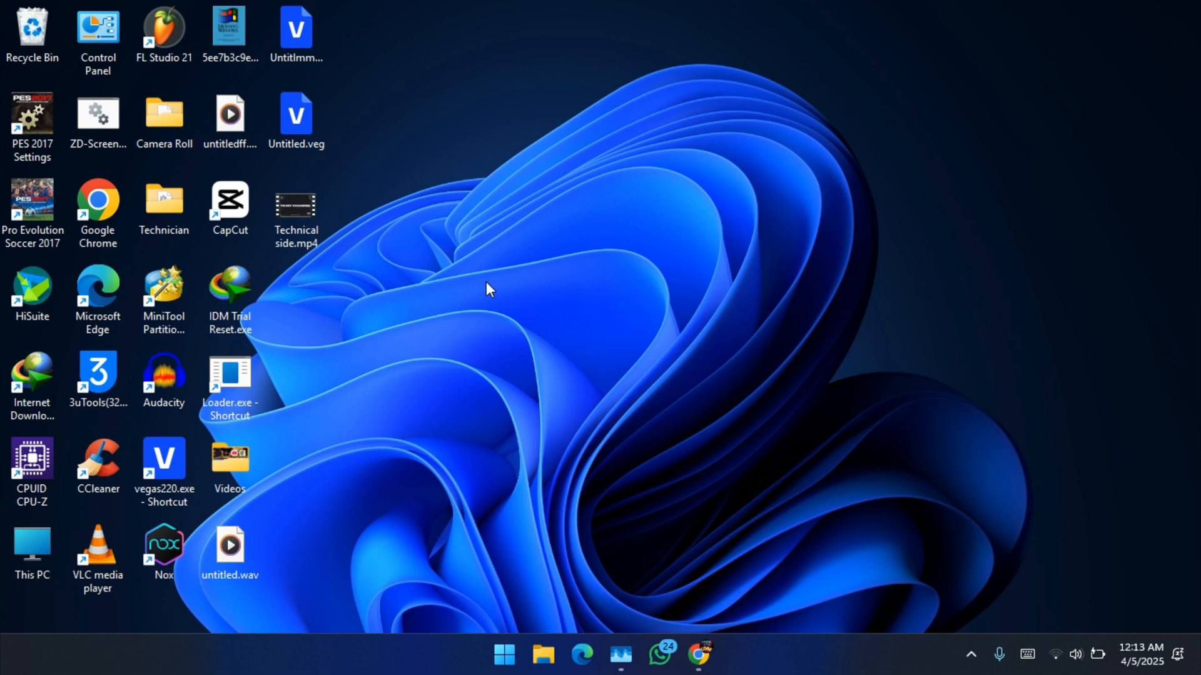
mouse_move(517, 236)
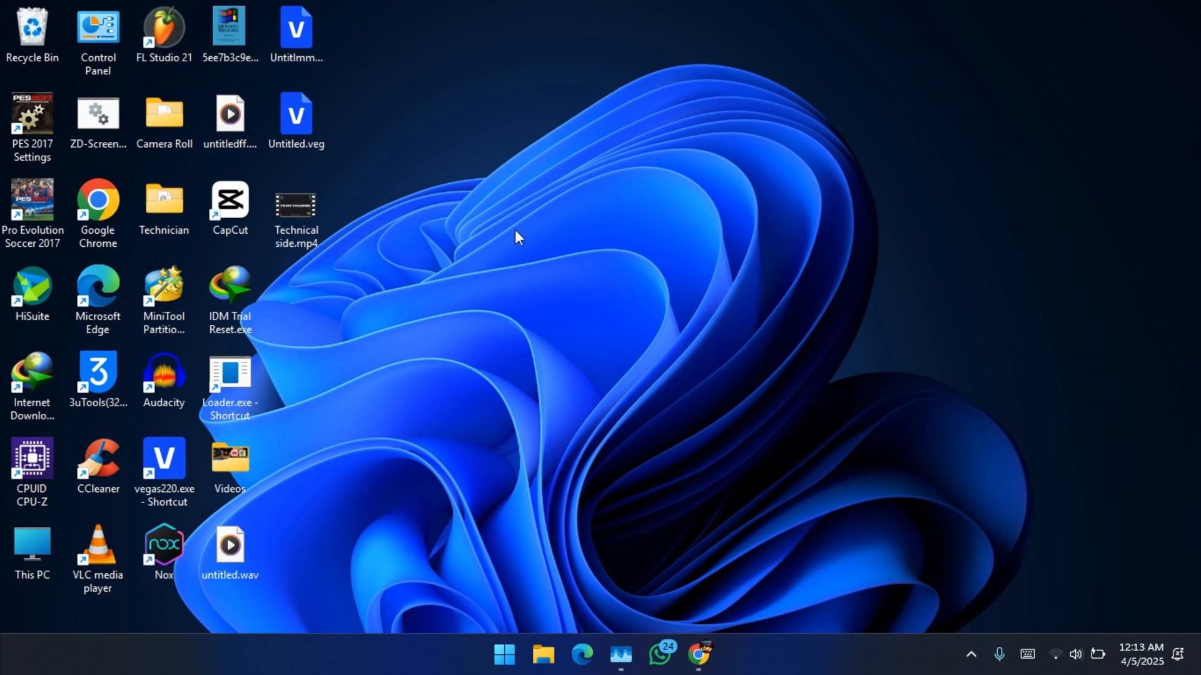
mouse_move(704, 443)
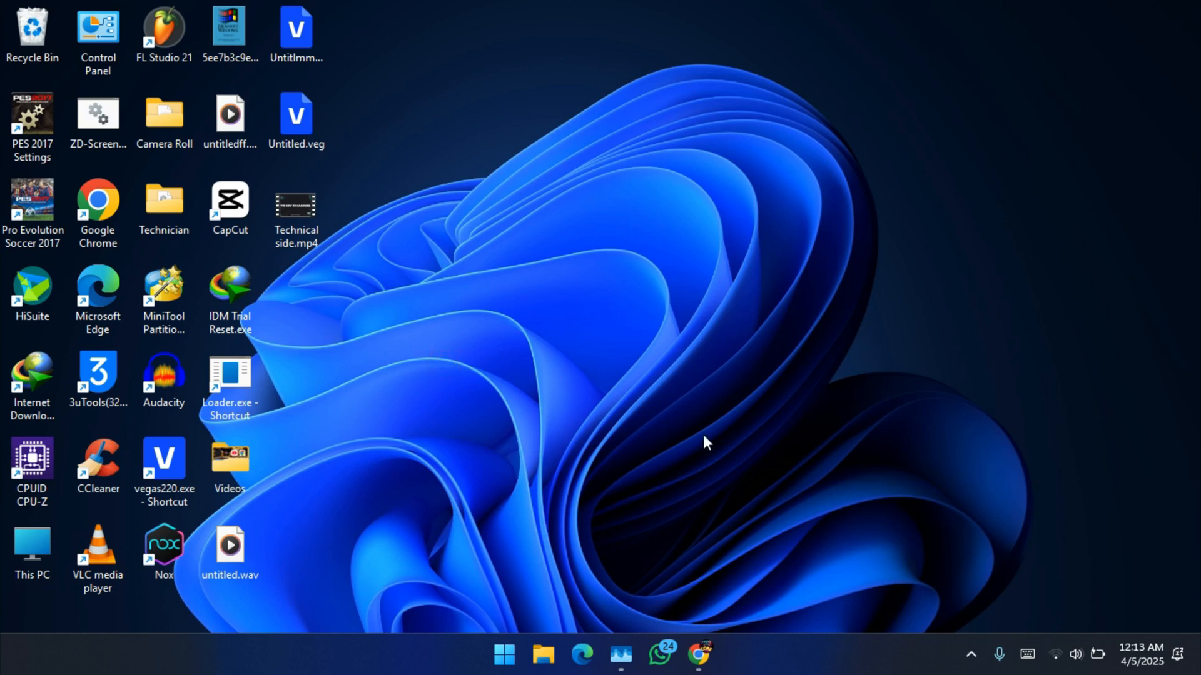
left_click(698, 654)
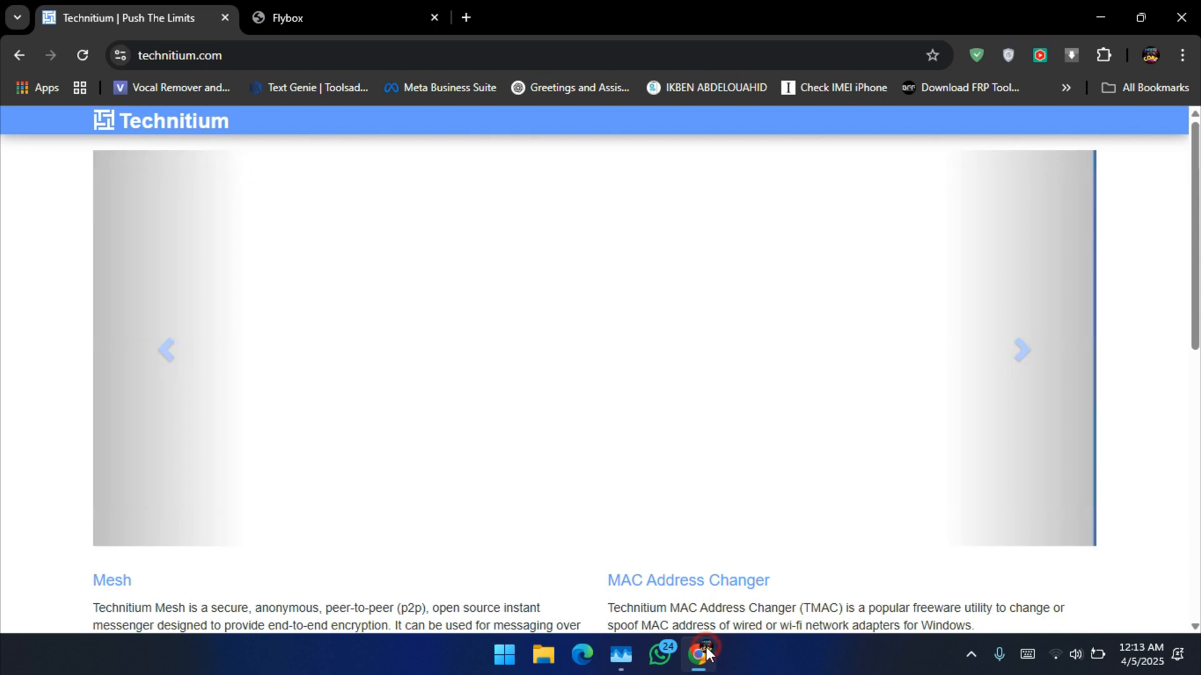
scroll("down", 3)
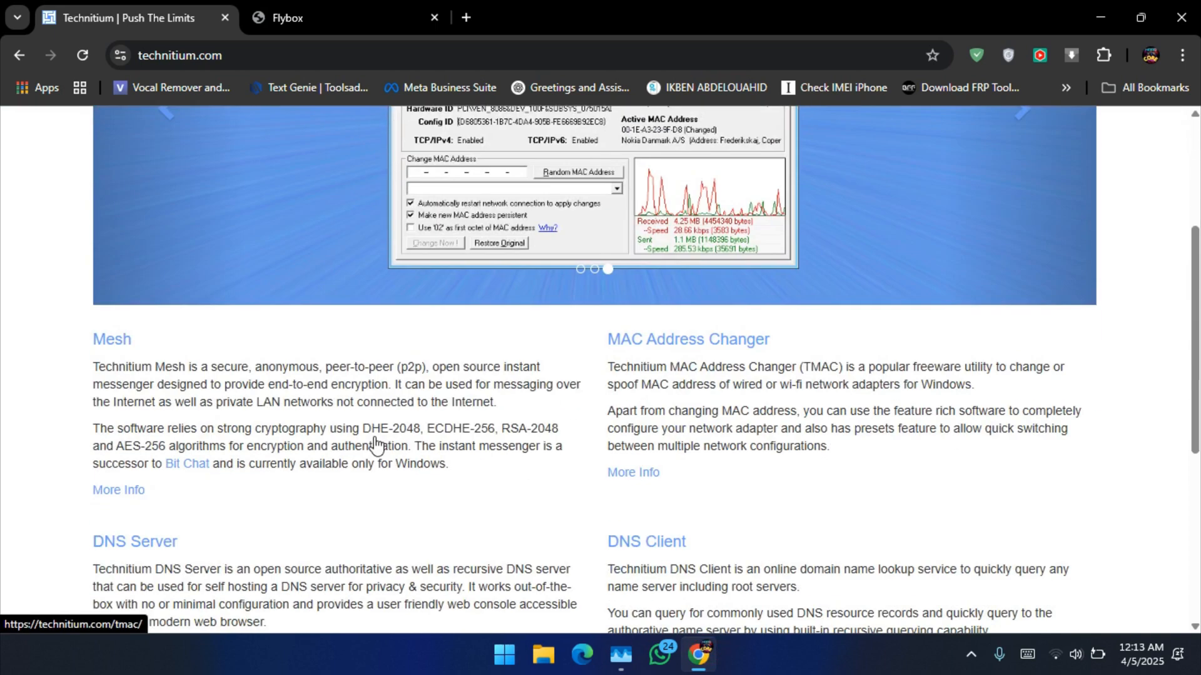
mouse_move(540, 466)
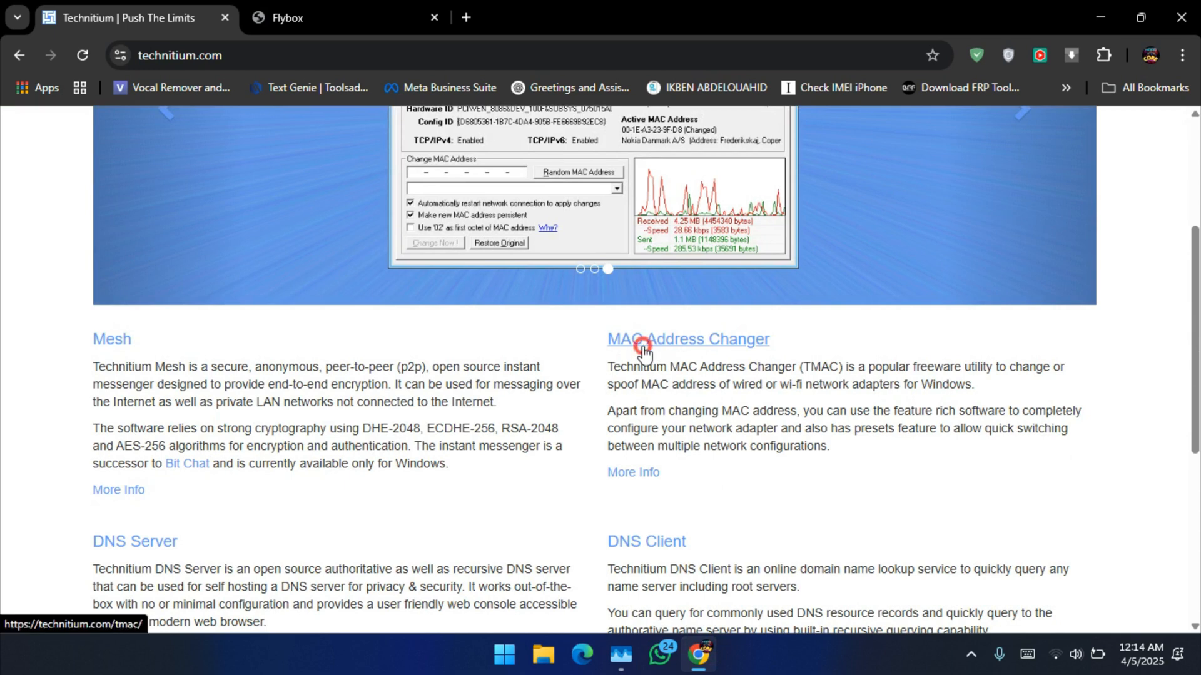
left_click(687, 339)
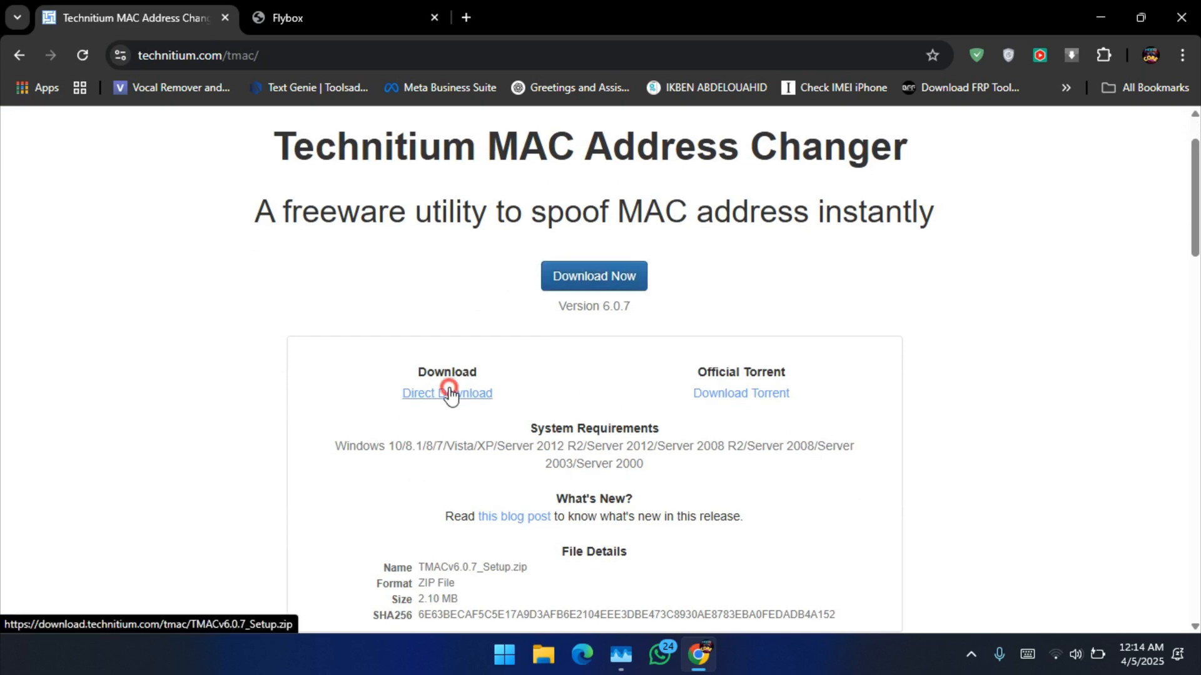
left_click(447, 393)
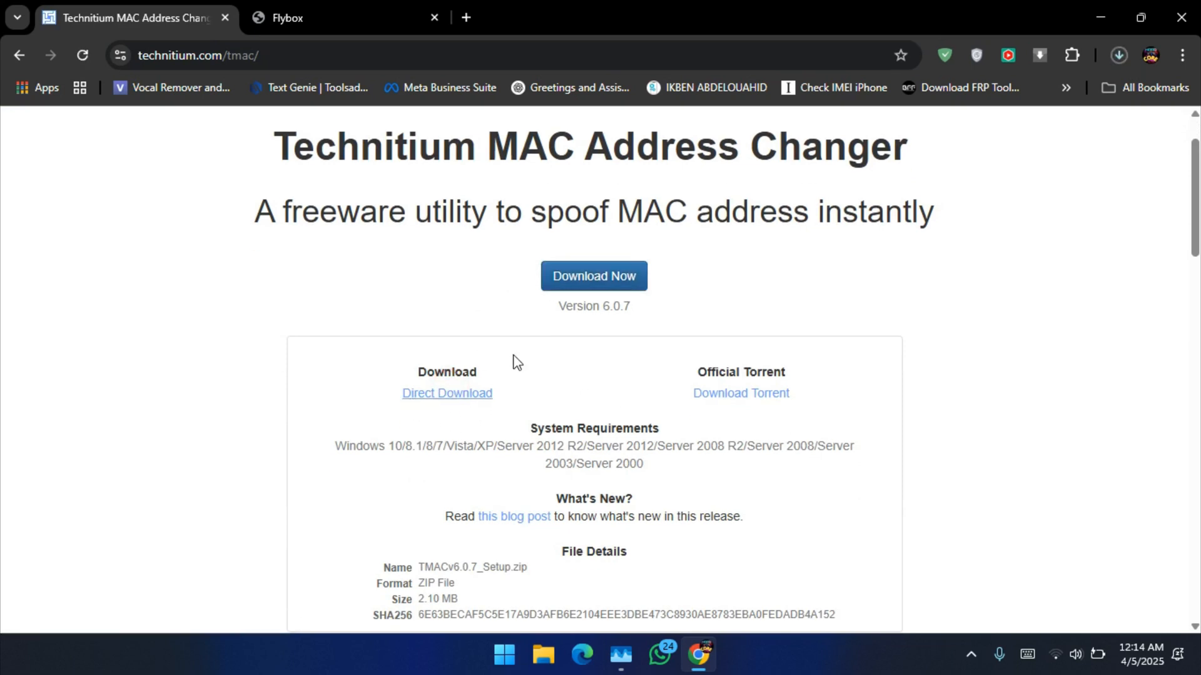
scroll("down", 3)
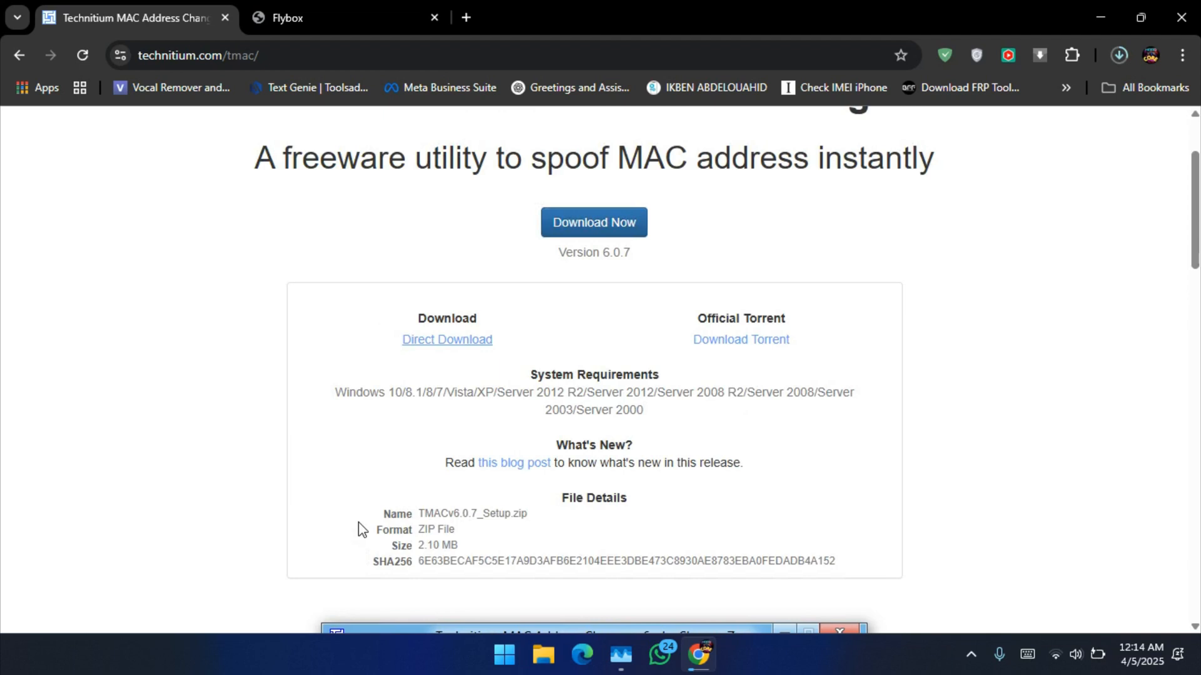
mouse_move(1087, 214)
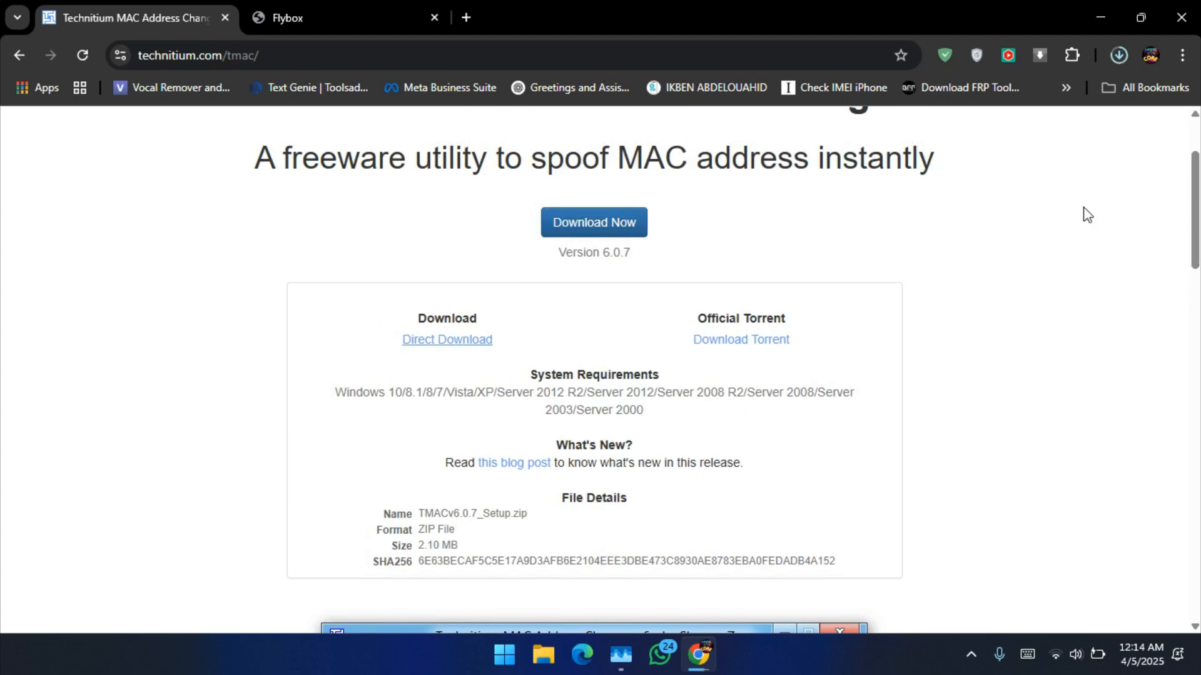
Step: Open the downloaded TMACv6.0.7_Setup.zip and select TMACv6.0.7_Setup.exe inside it
left_click(1118, 55)
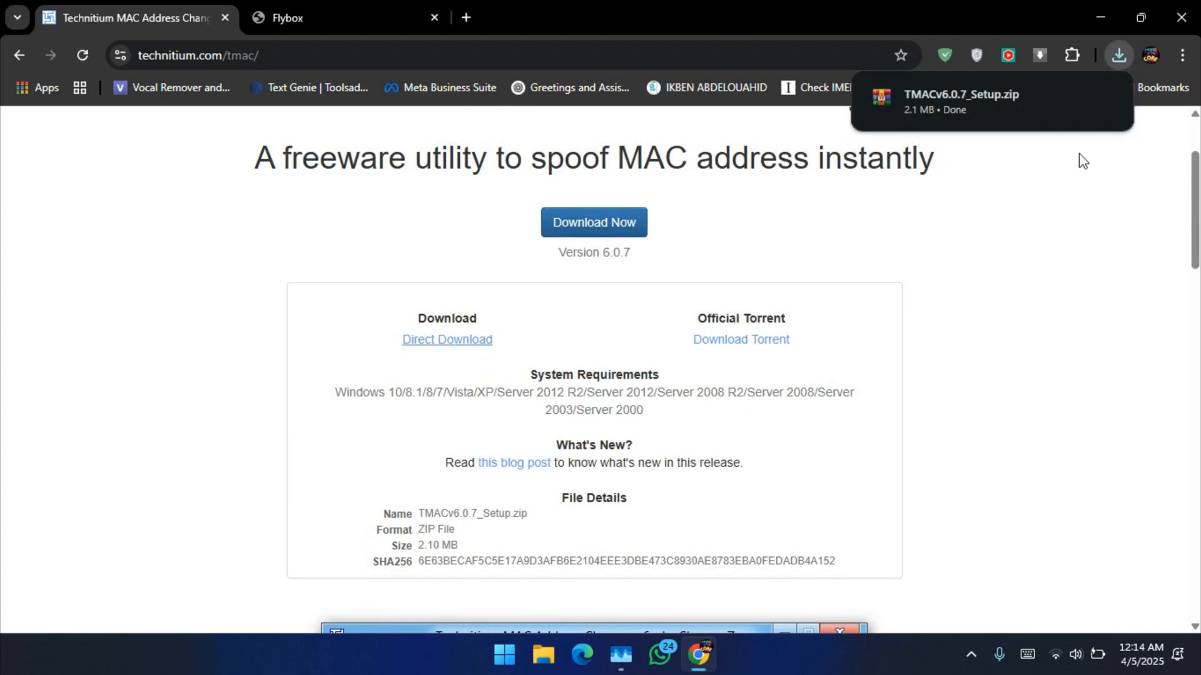
mouse_move(963, 109)
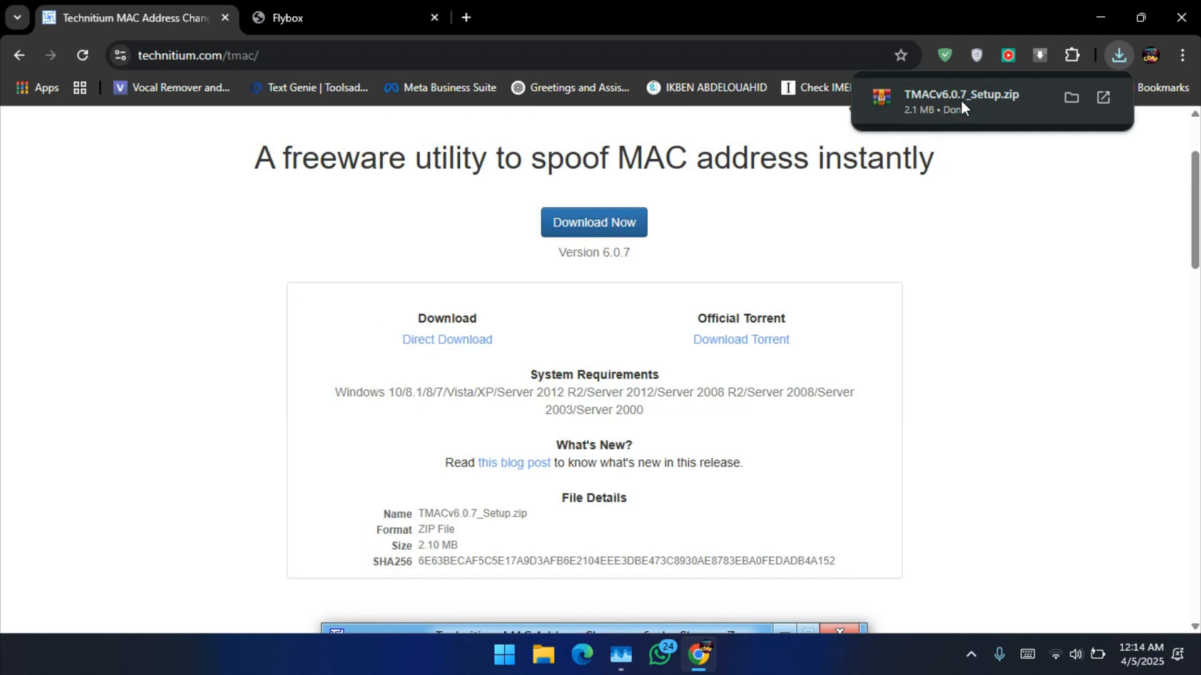
left_click(962, 95)
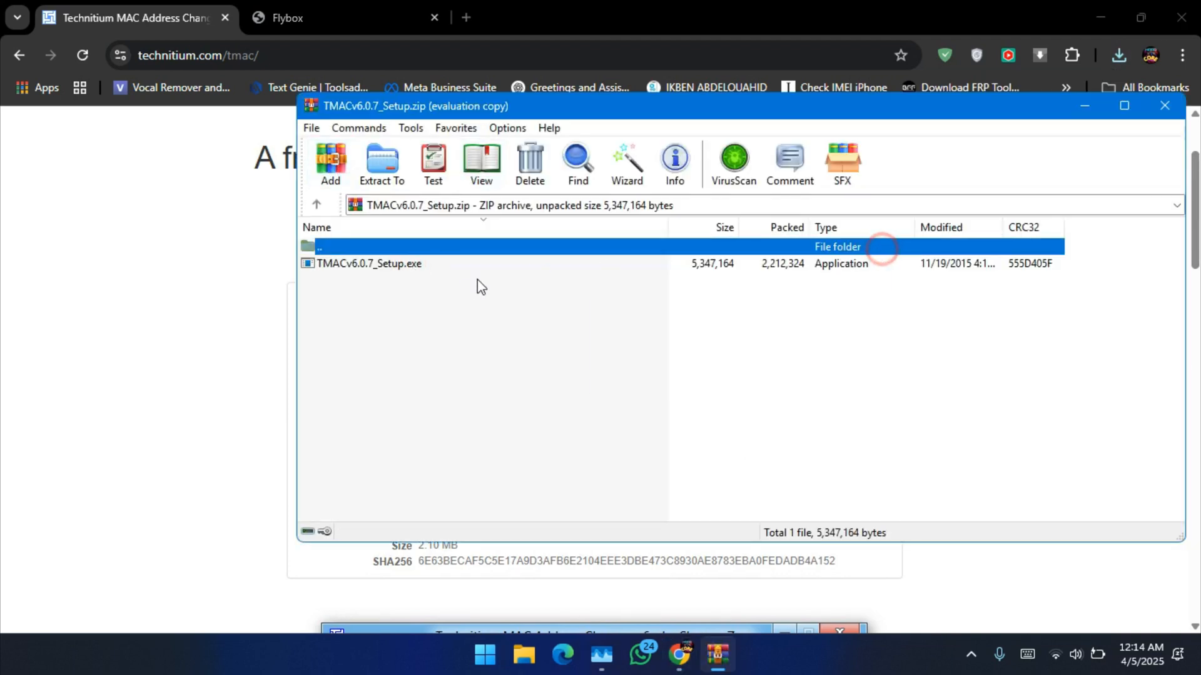
left_click(370, 264)
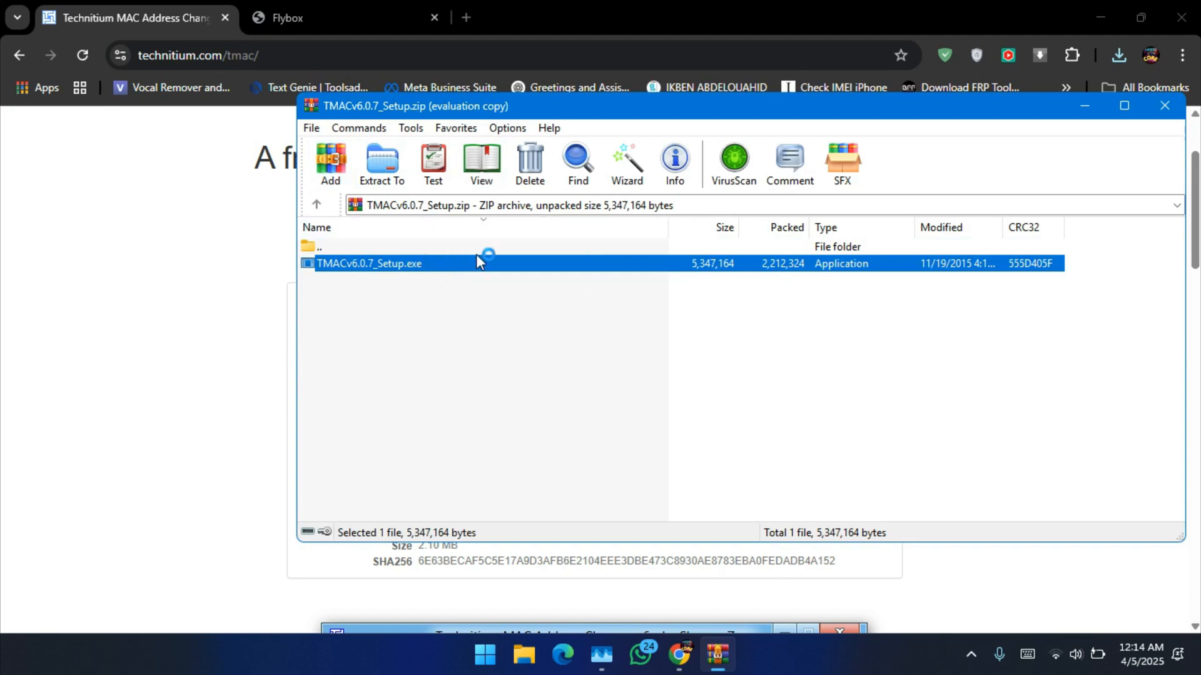
Step: Run TMACv6.0.7_Setup.exe and complete the installer with the license accepted and default folder and shortcuts
double_click(369, 264)
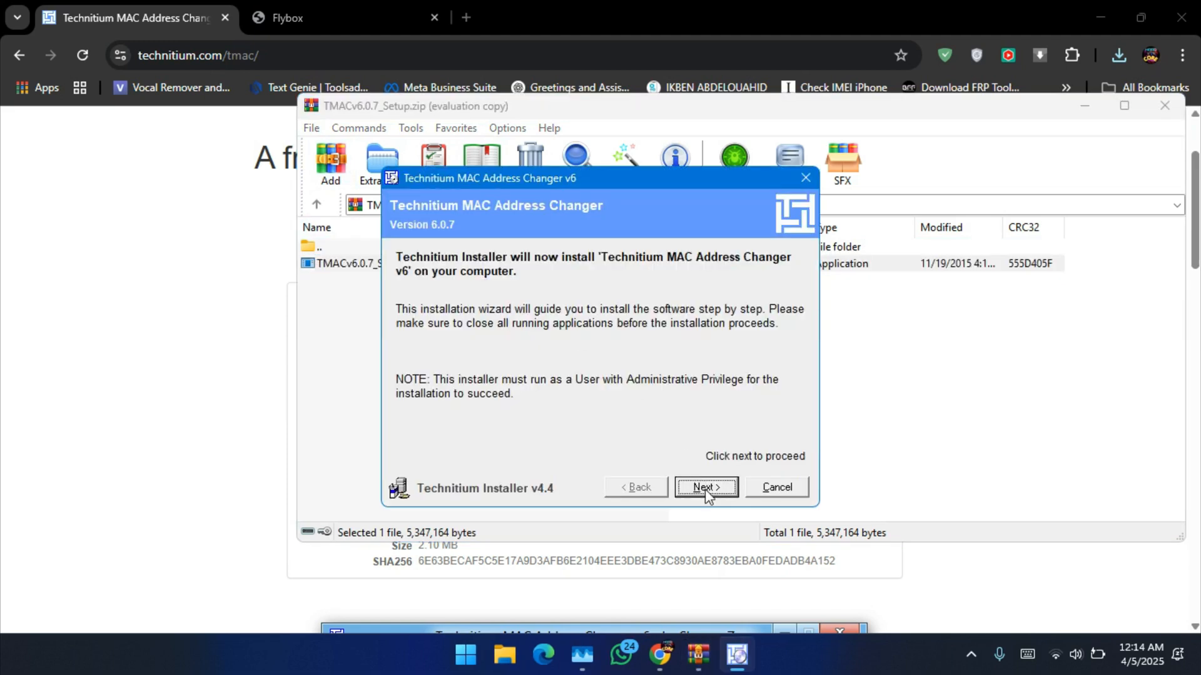
left_click(705, 487)
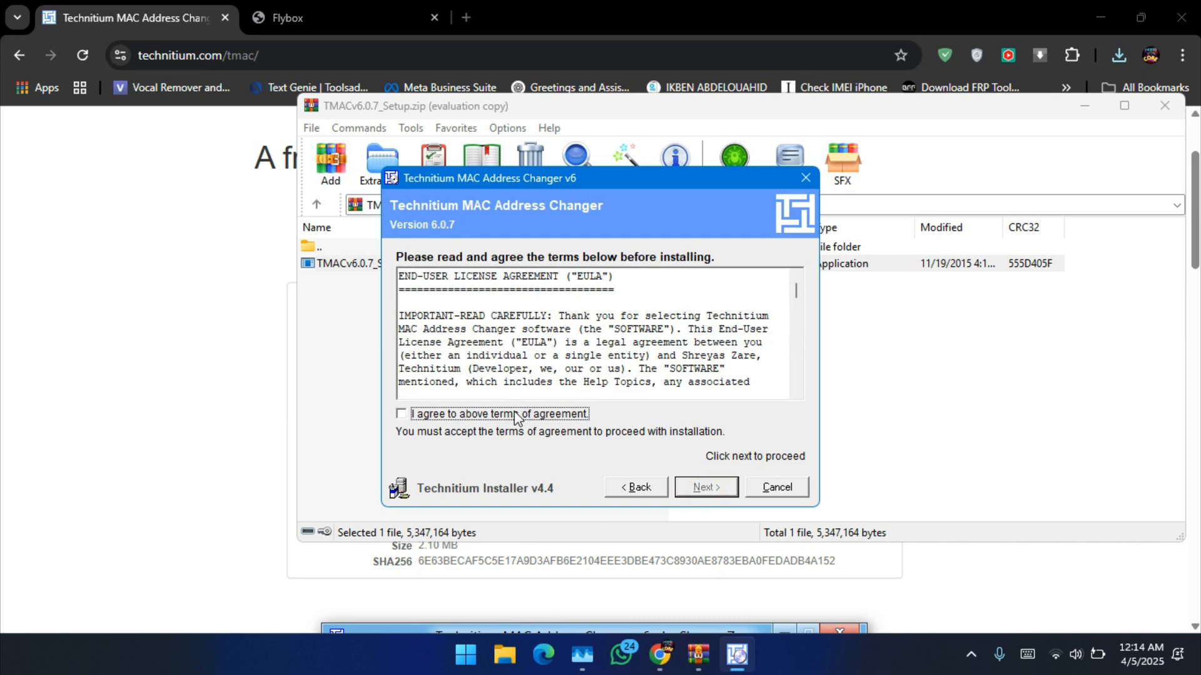
left_click(400, 414)
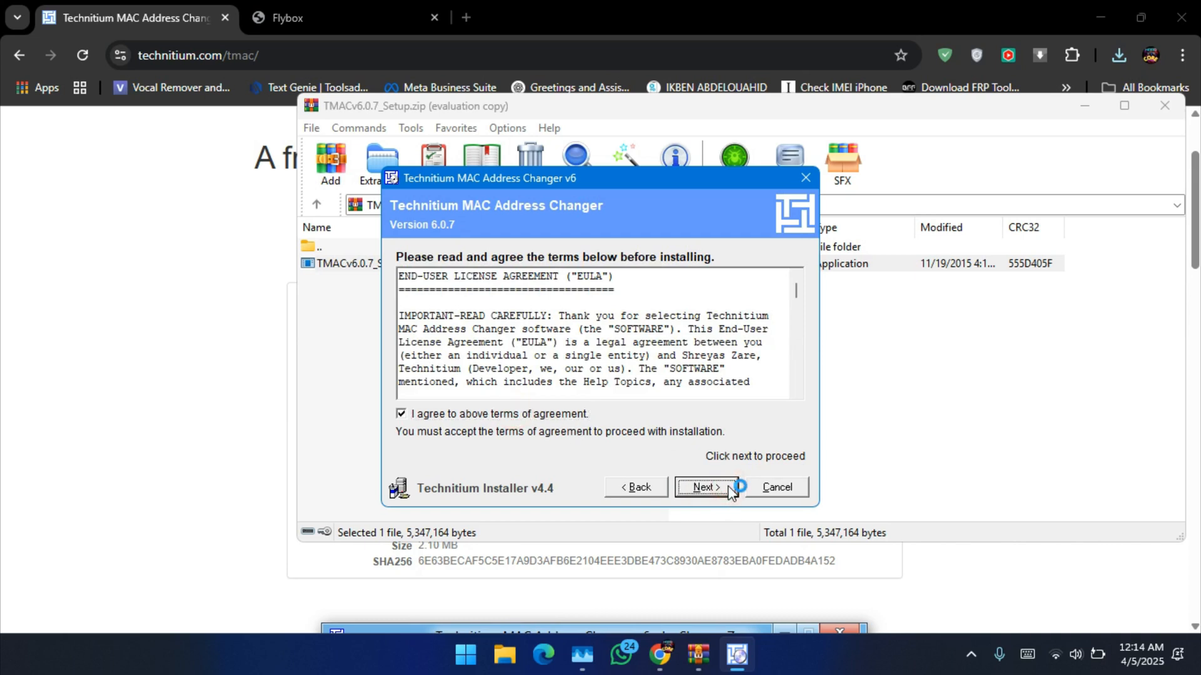
left_click(703, 487)
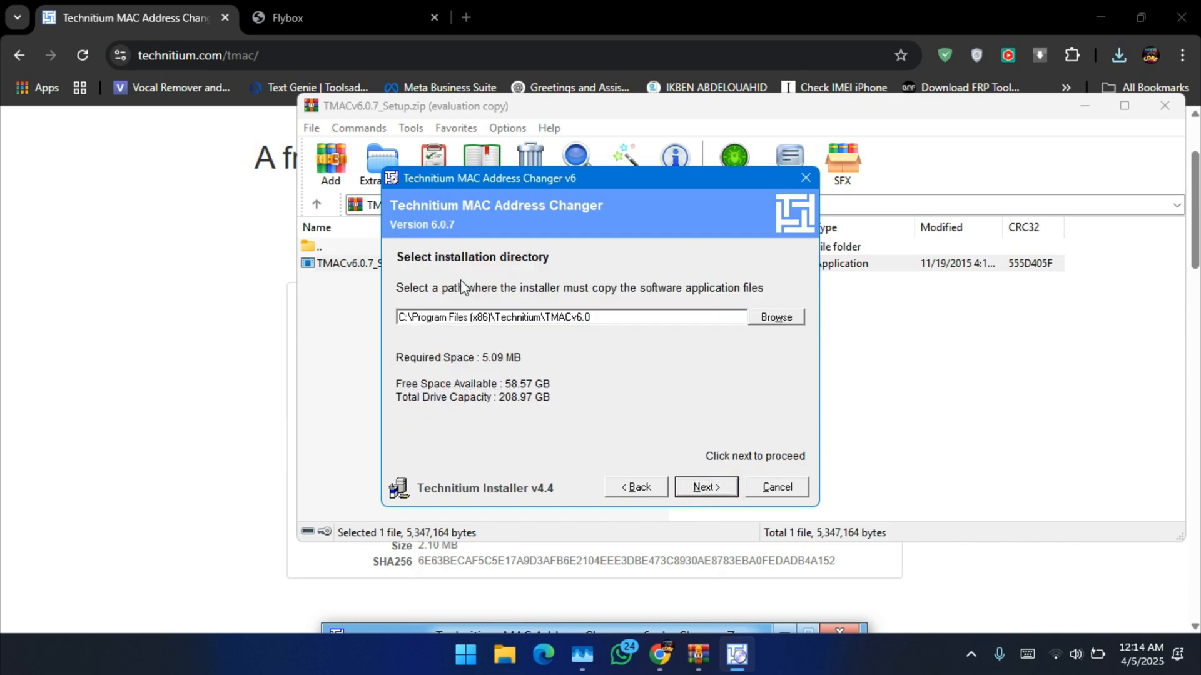
mouse_move(575, 231)
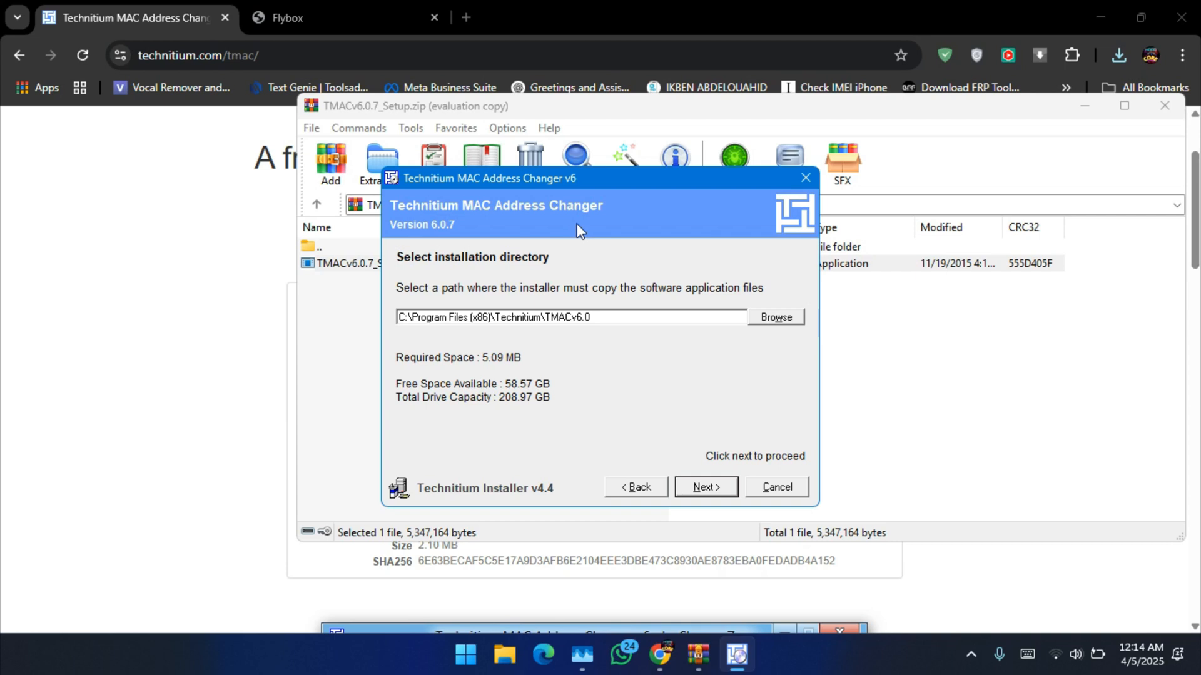
left_click(704, 486)
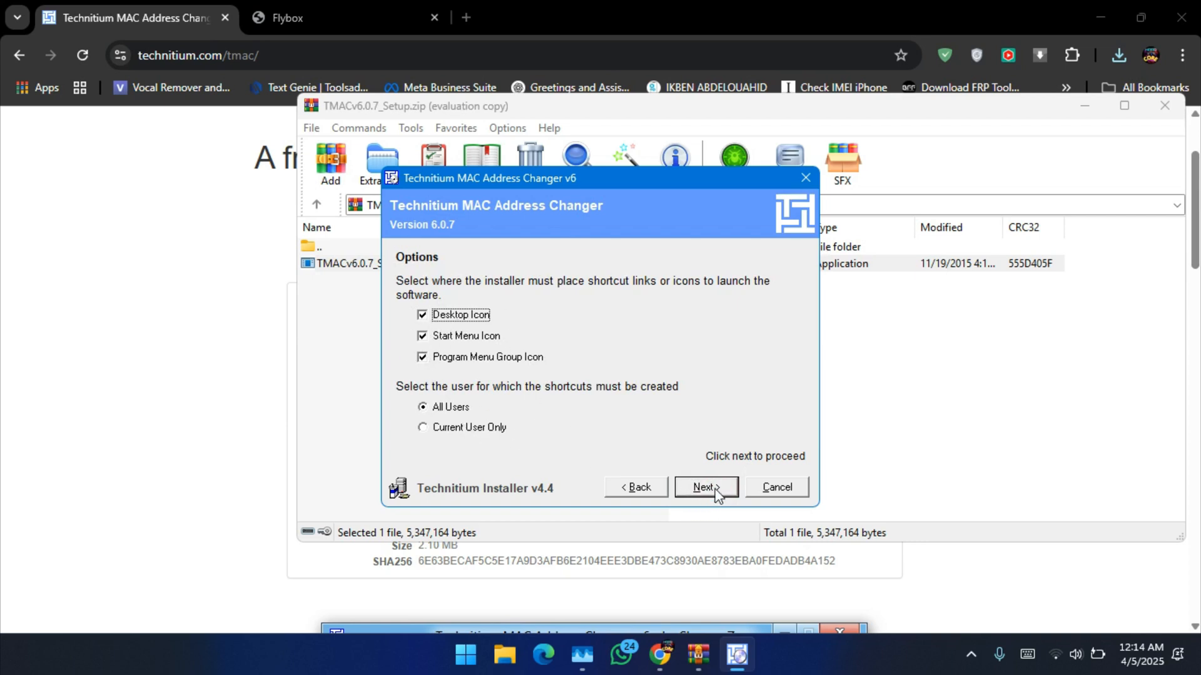
left_click(705, 486)
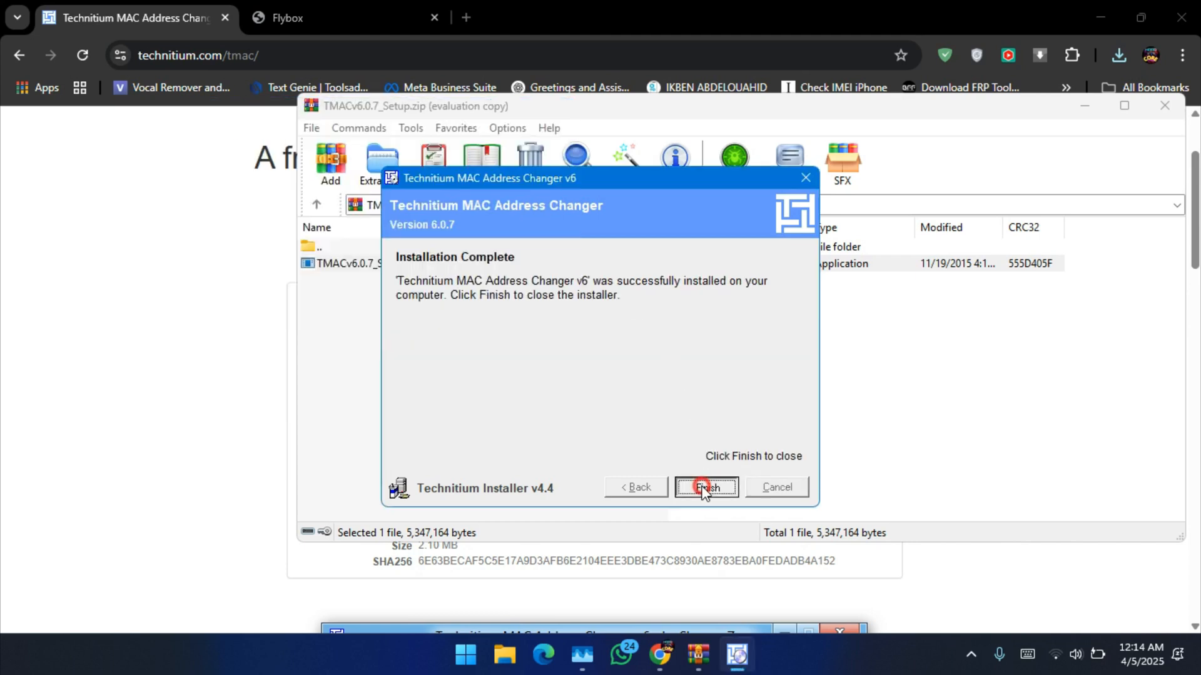
left_click(704, 488)
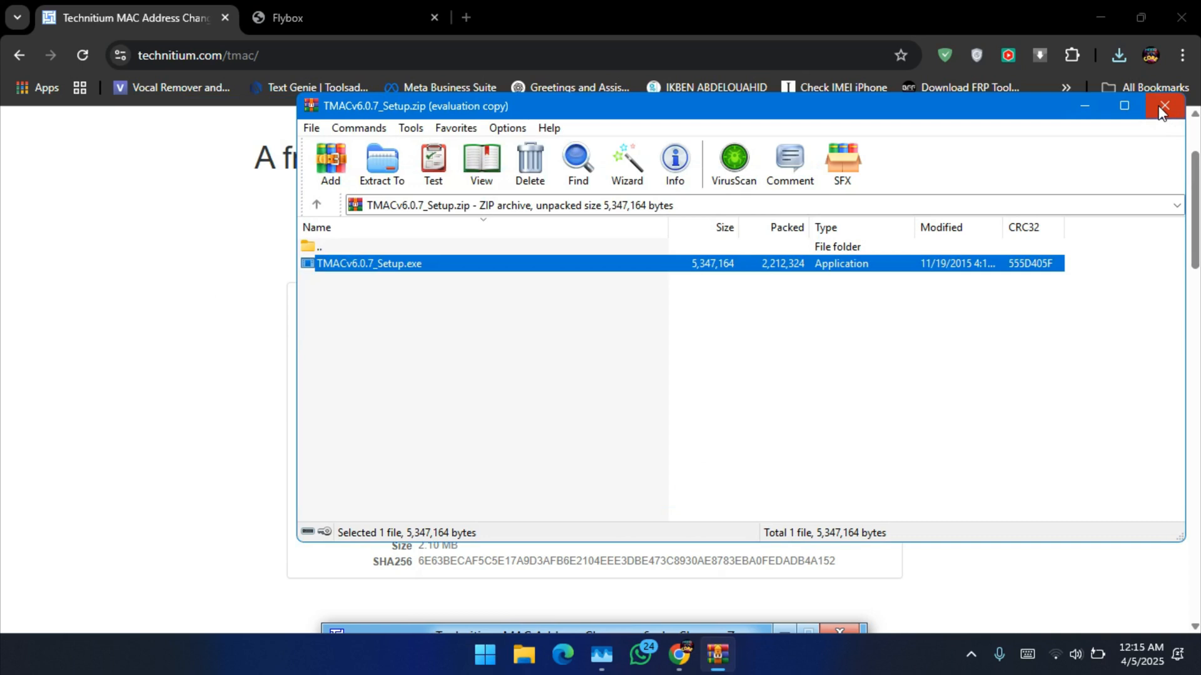
Step: Close the archive window and open the Windows Wi-Fi panel showing the tech network connected
left_click(1162, 105)
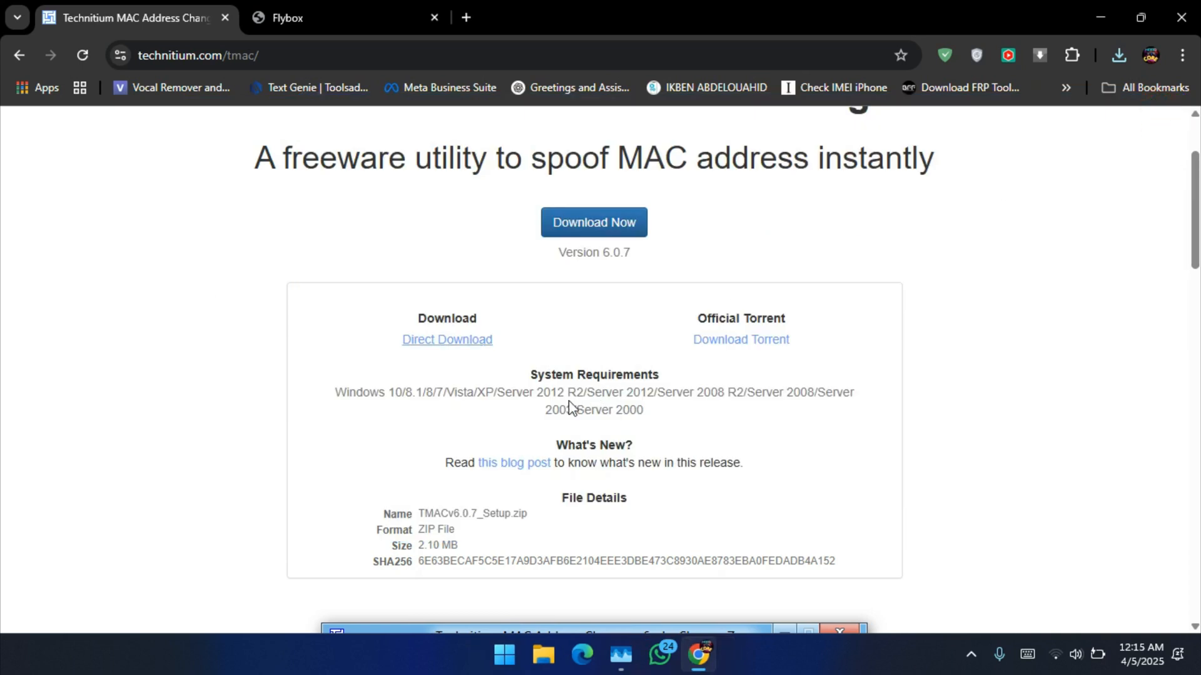
left_click(497, 438)
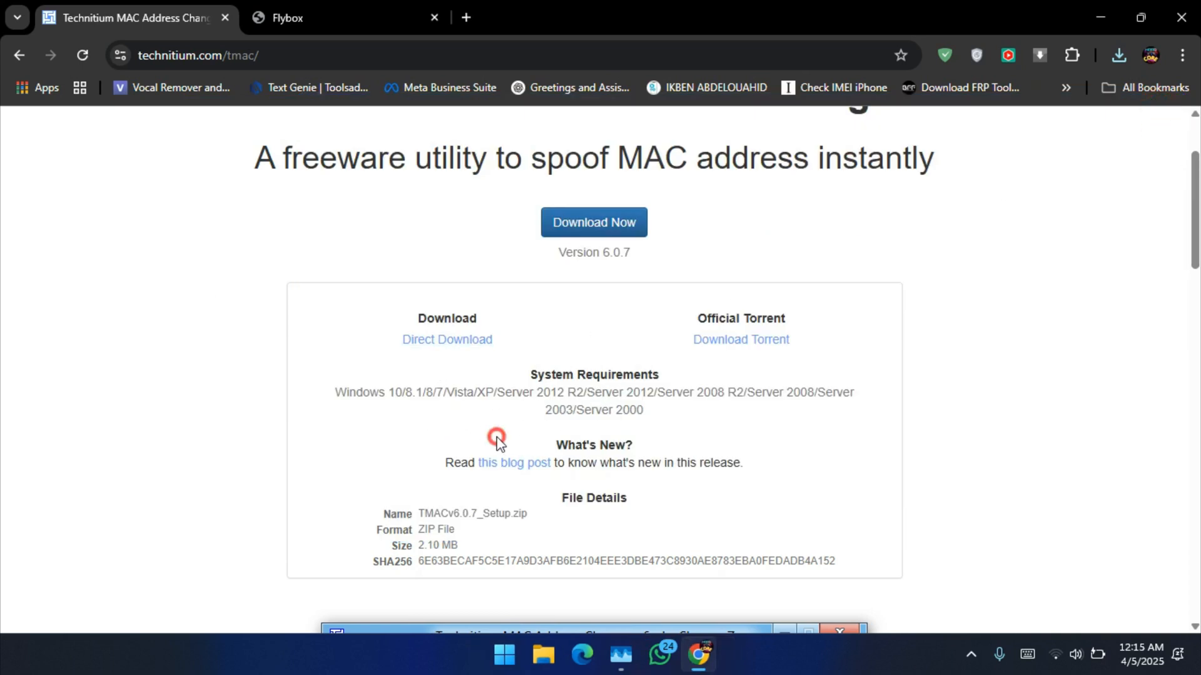
mouse_move(498, 443)
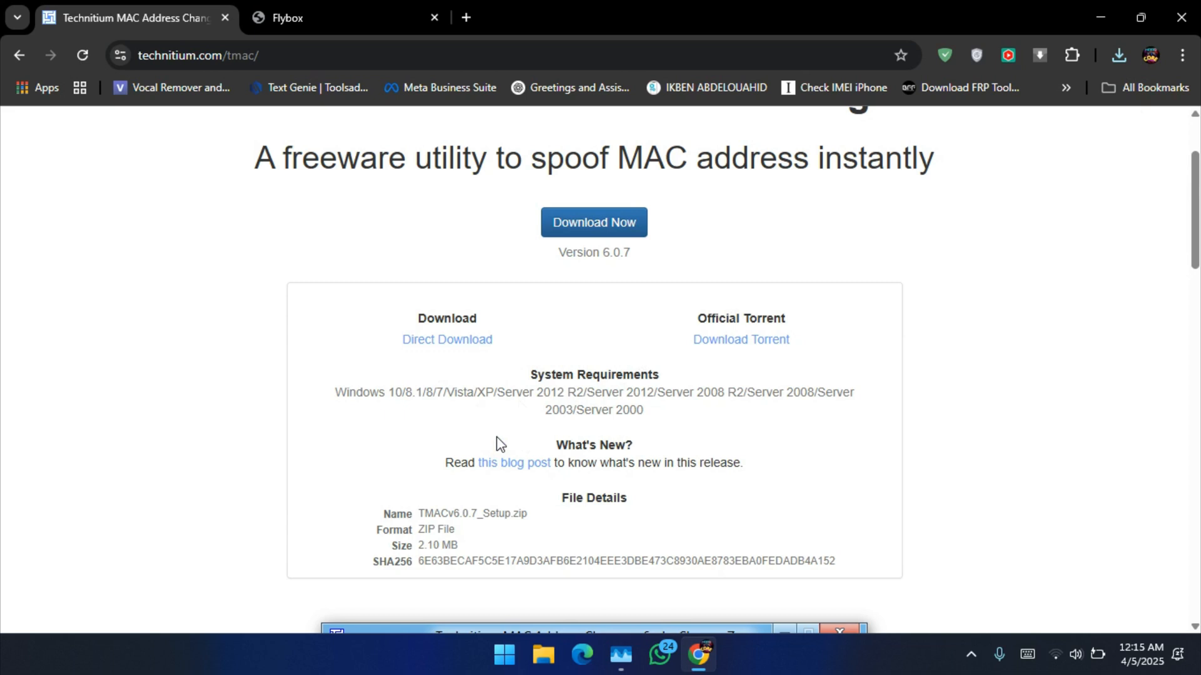
mouse_move(368, 386)
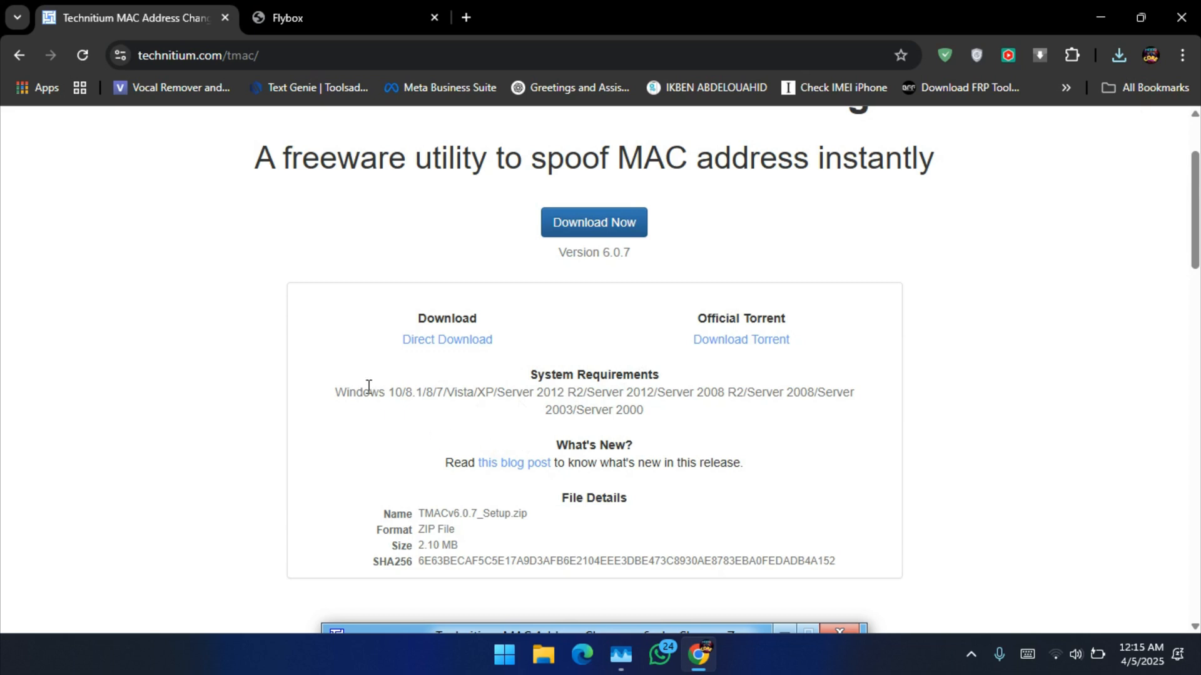
mouse_move(213, 21)
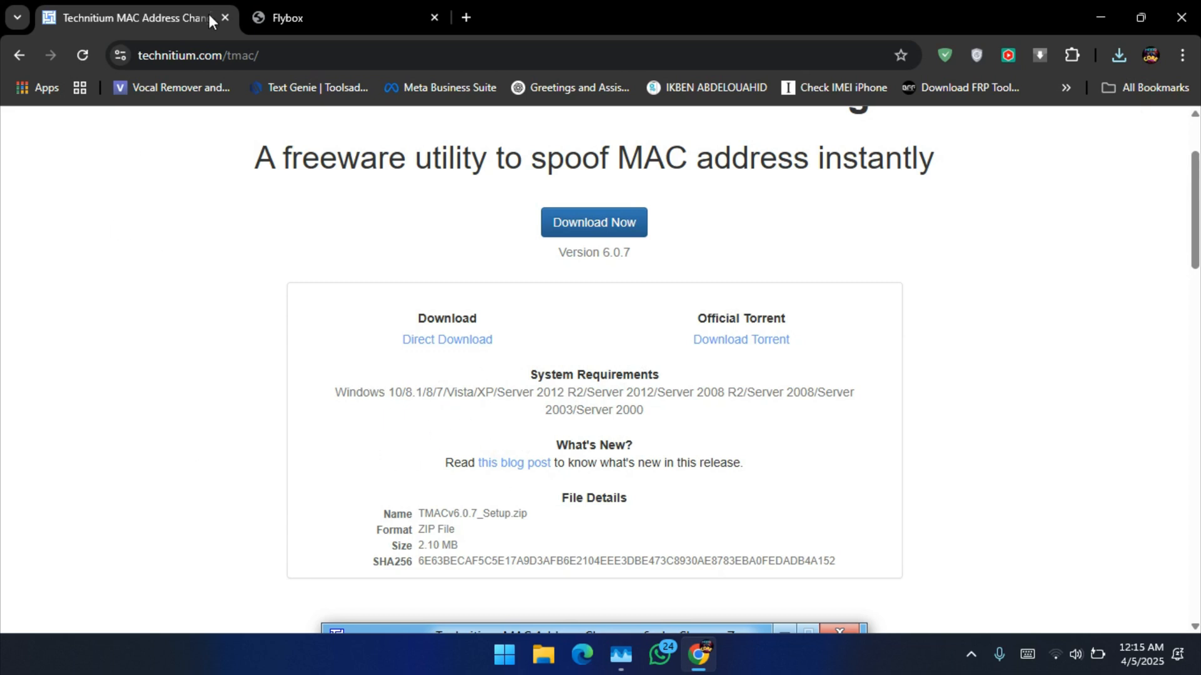
mouse_move(296, 257)
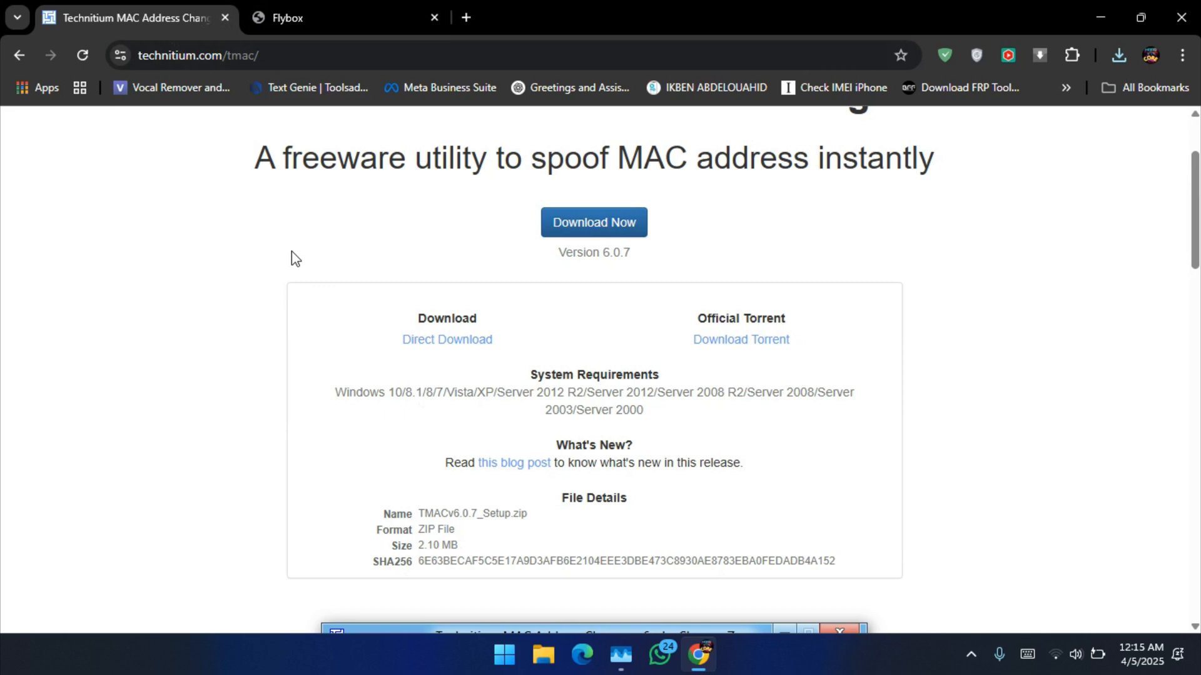
mouse_move(1057, 599)
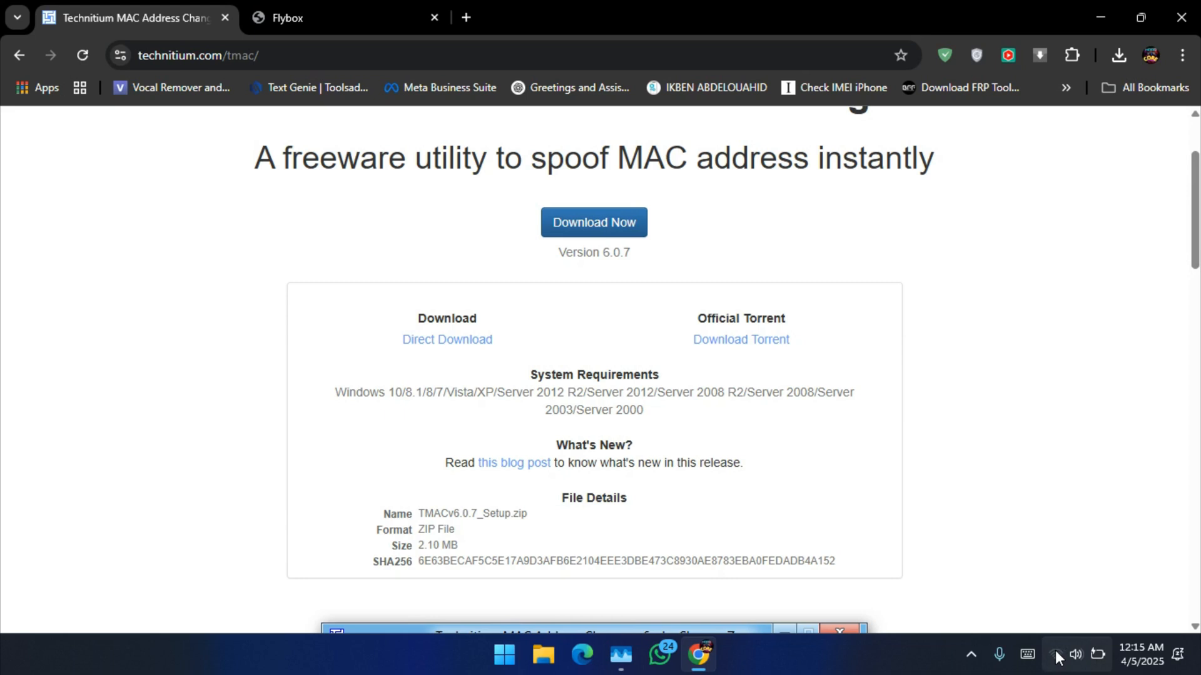
left_click(1075, 654)
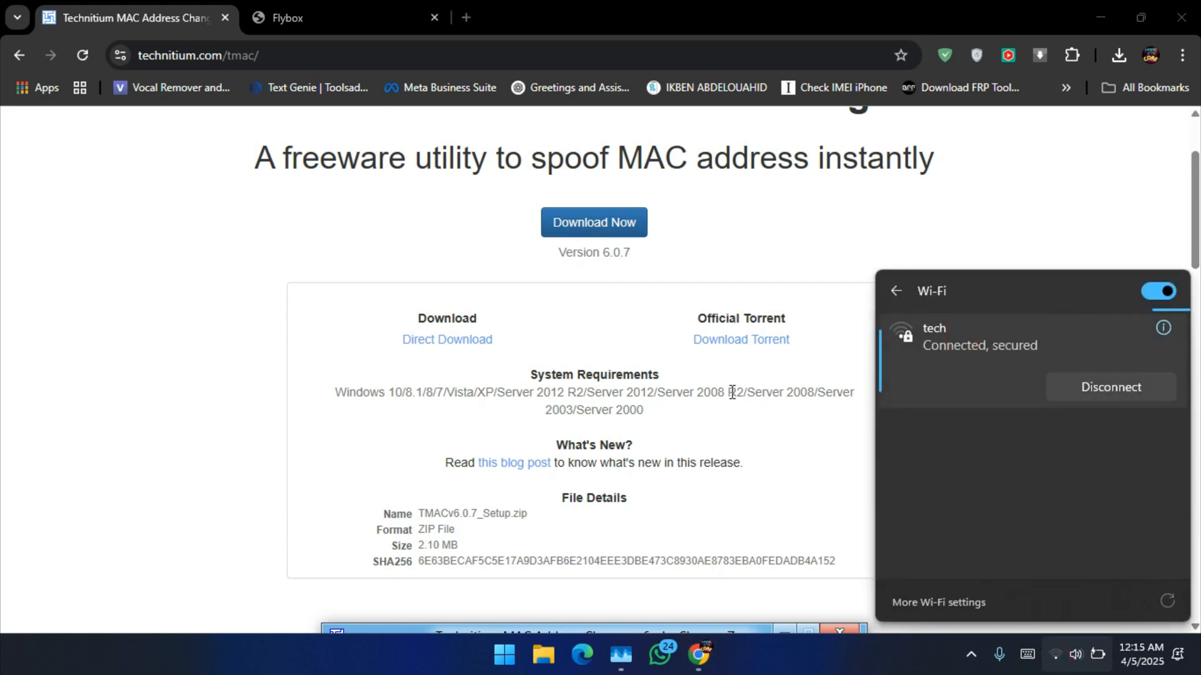
Step: Block this PC in the Flybox router's Connected Wireless Devices list
left_click(345, 18)
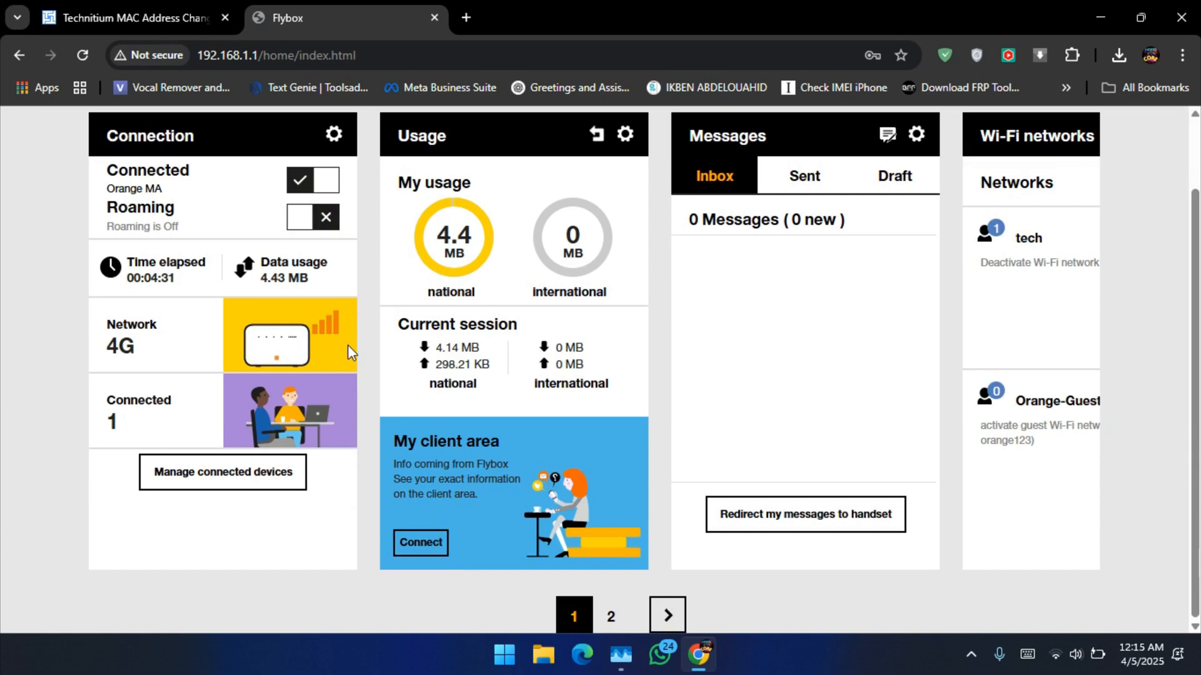
mouse_move(223, 471)
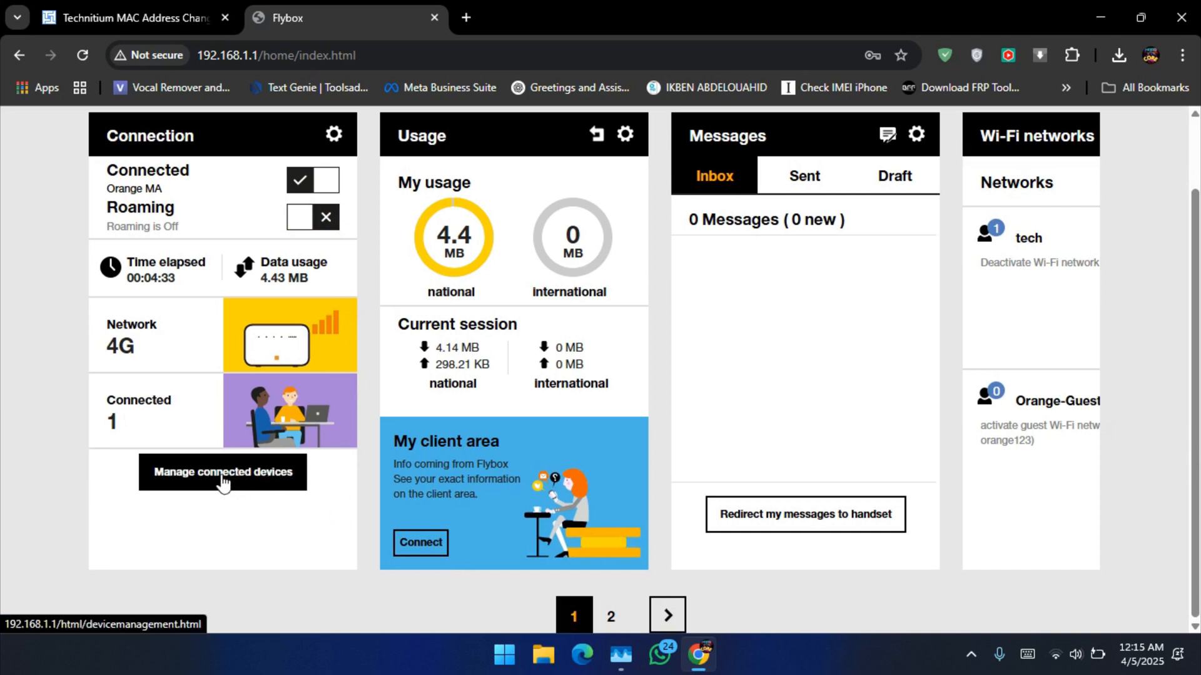
left_click(223, 471)
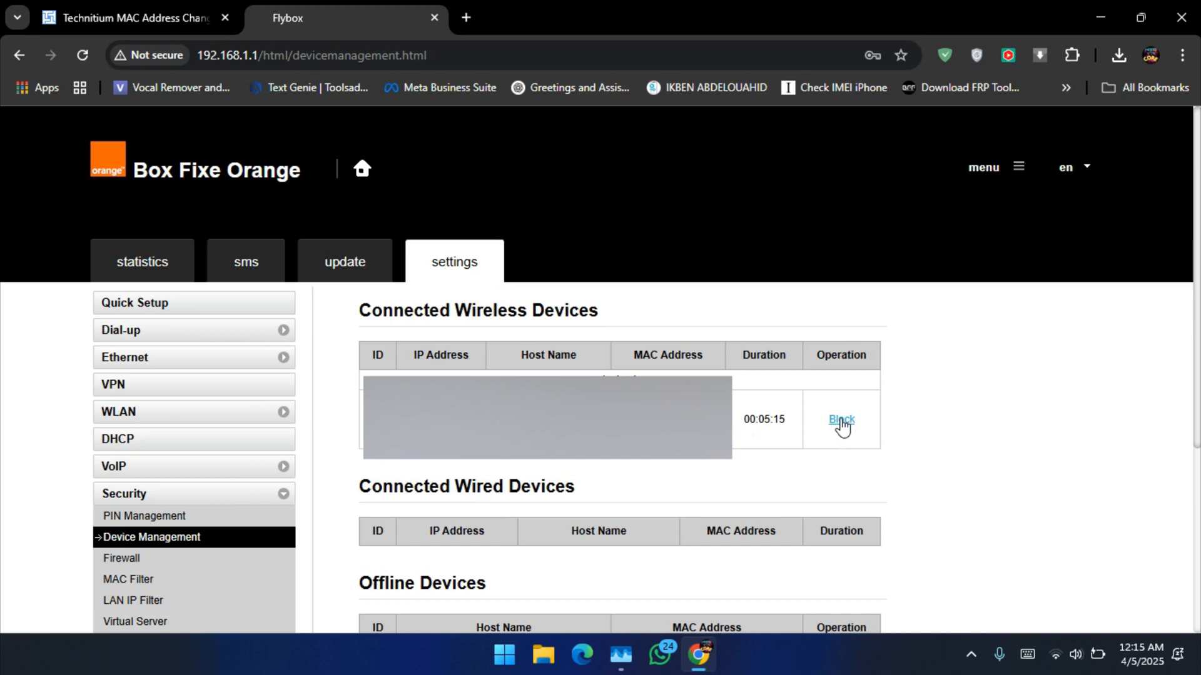
left_click(840, 420)
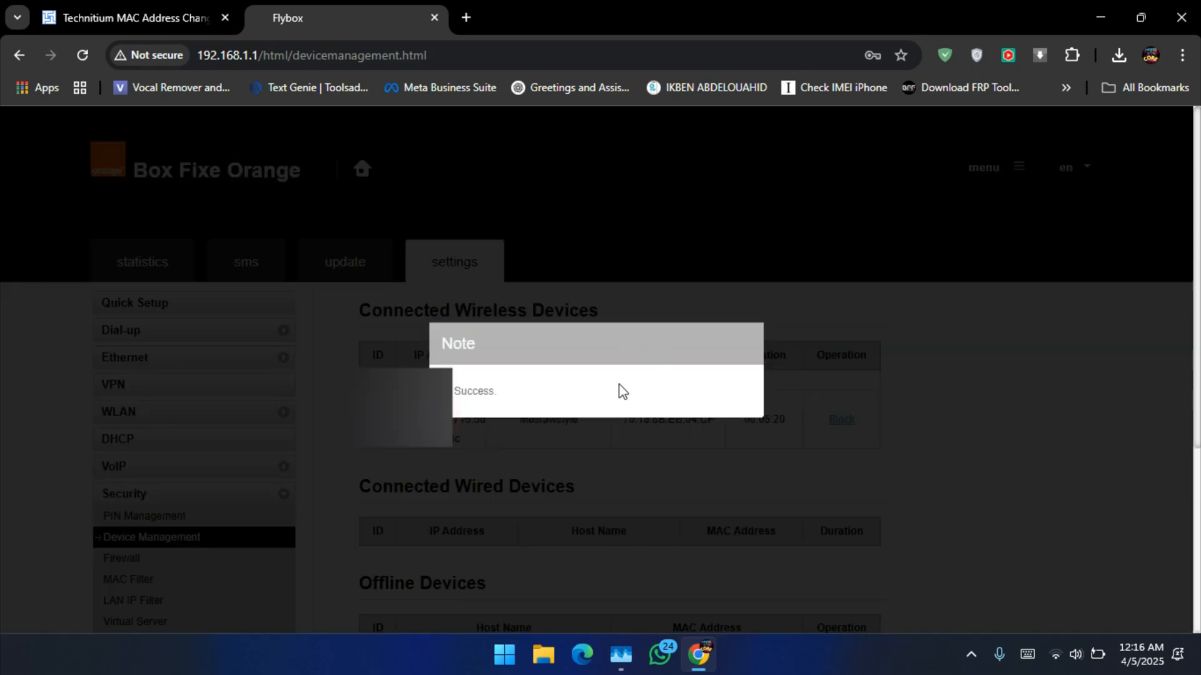
mouse_move(728, 362)
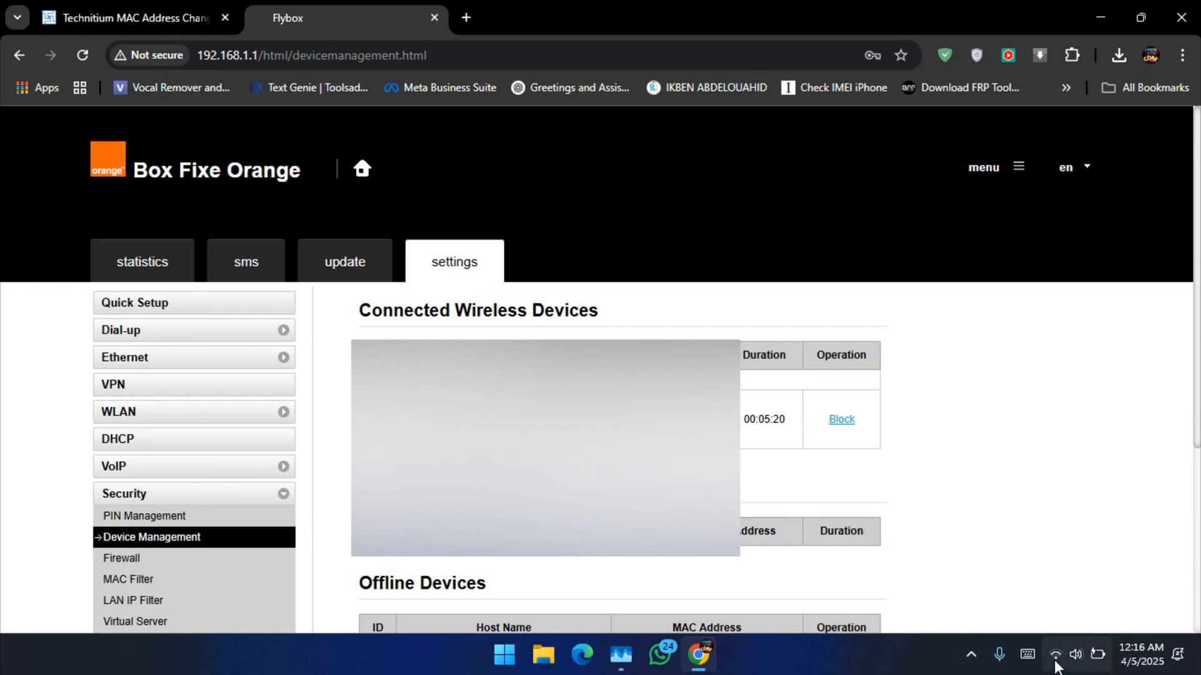
right_click(1056, 654)
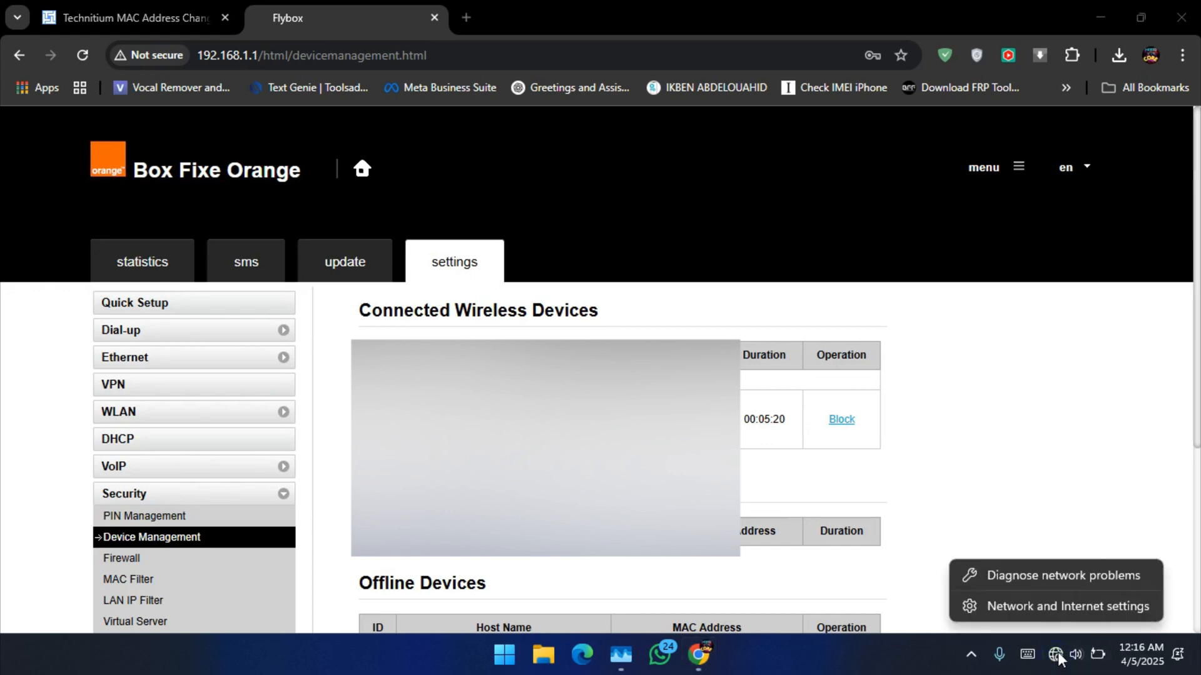
left_click(1056, 655)
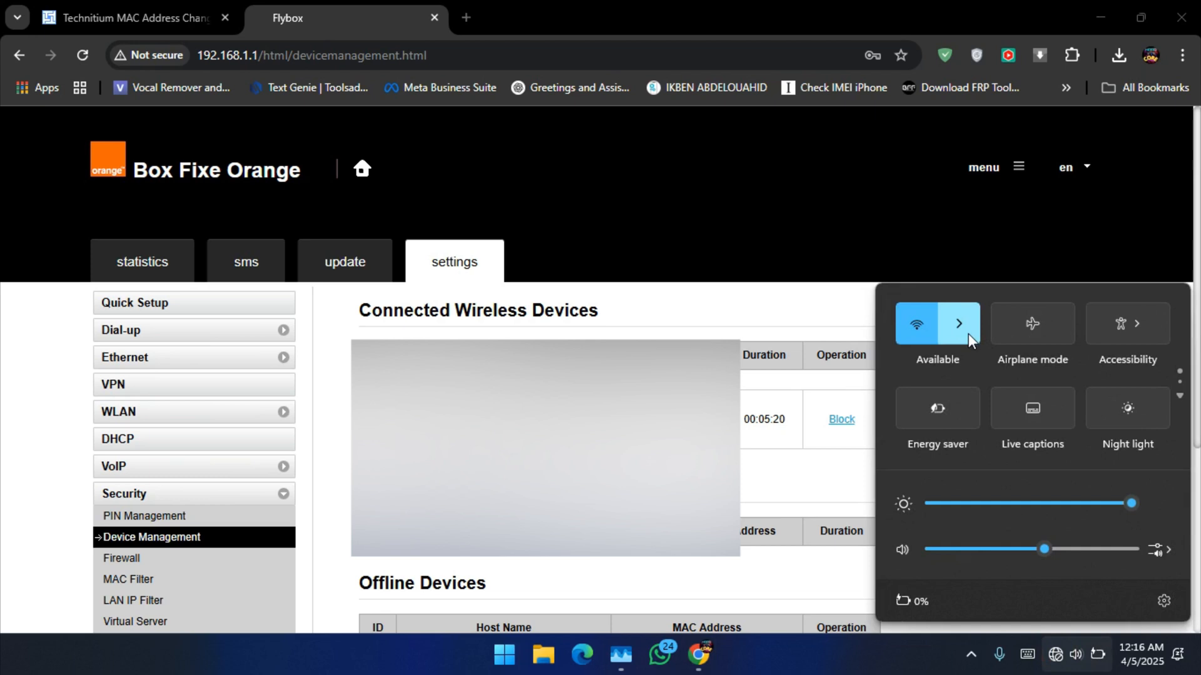
left_click(958, 323)
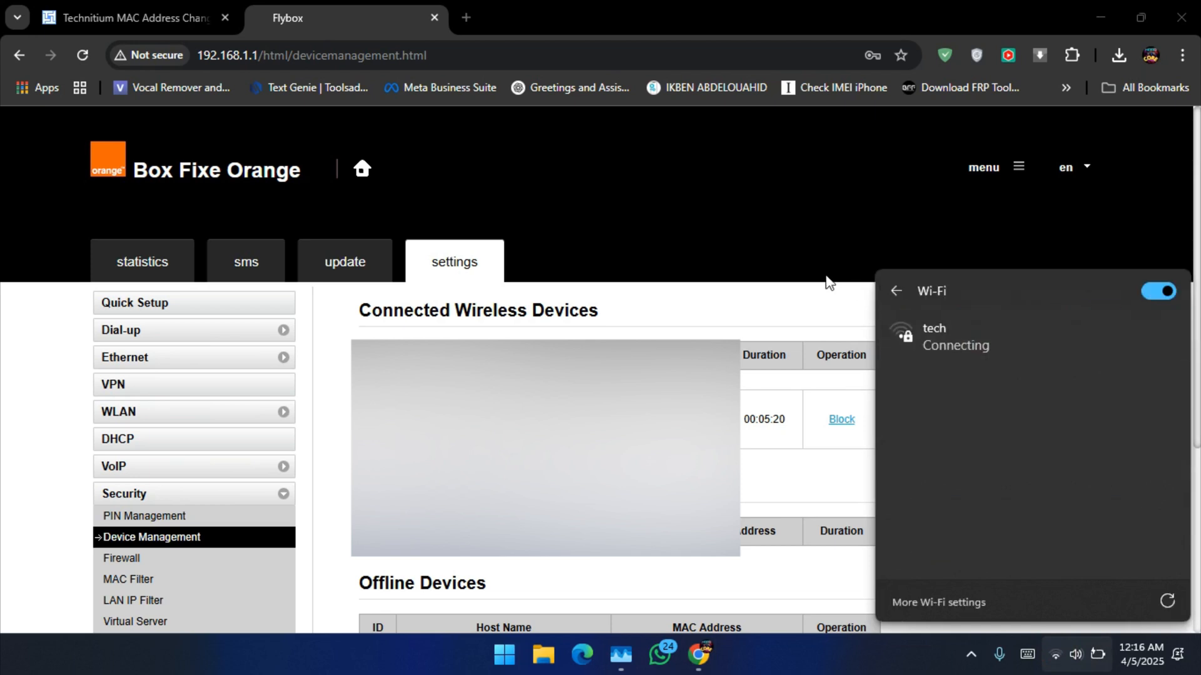
scroll("down", 3)
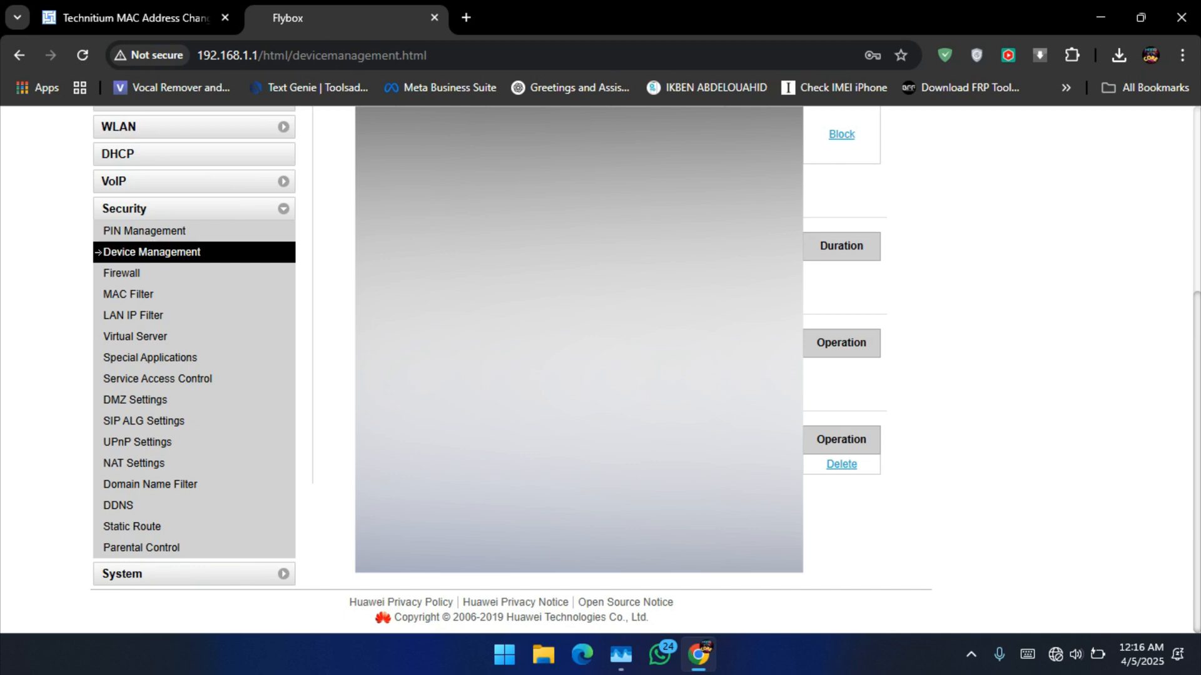
mouse_move(1103, 16)
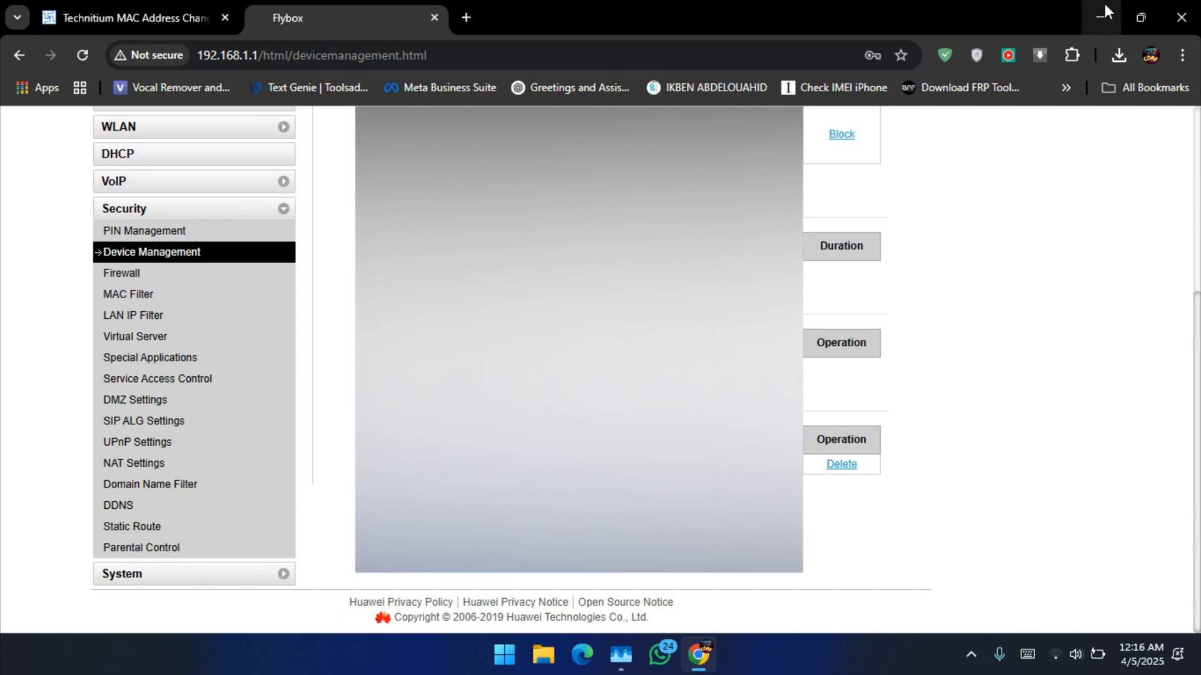
Step: Launch TMAC v6 from the desktop and answer Yes to associating preset files with it
left_click(1105, 16)
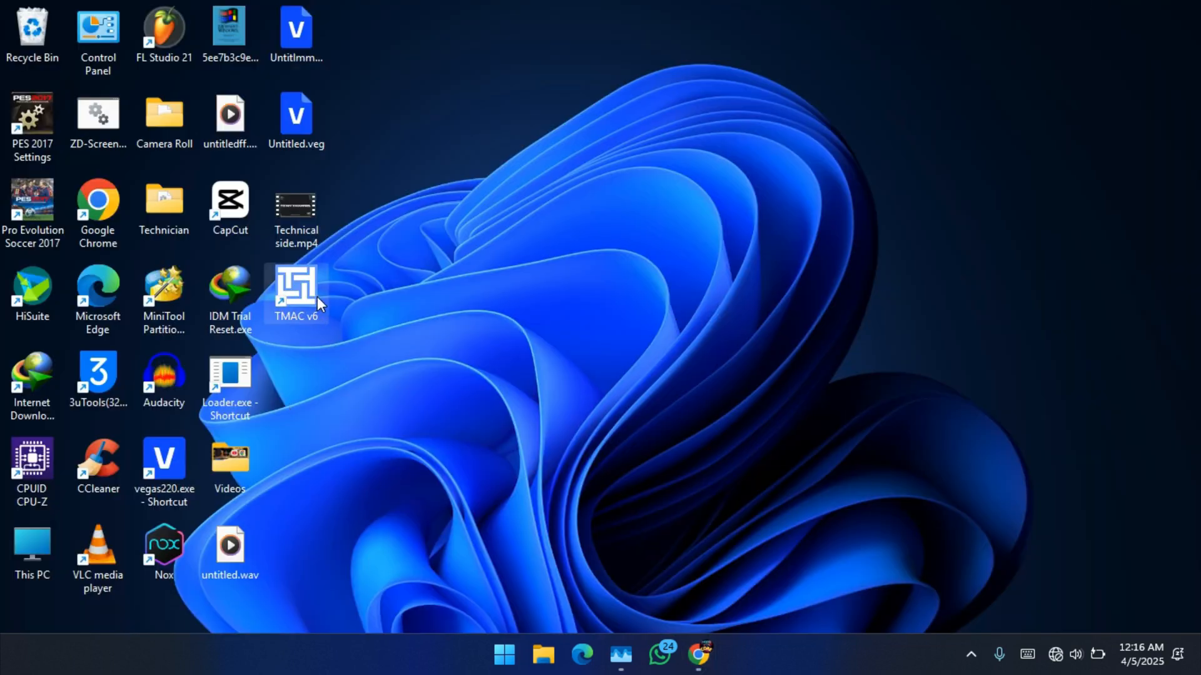
mouse_move(297, 312)
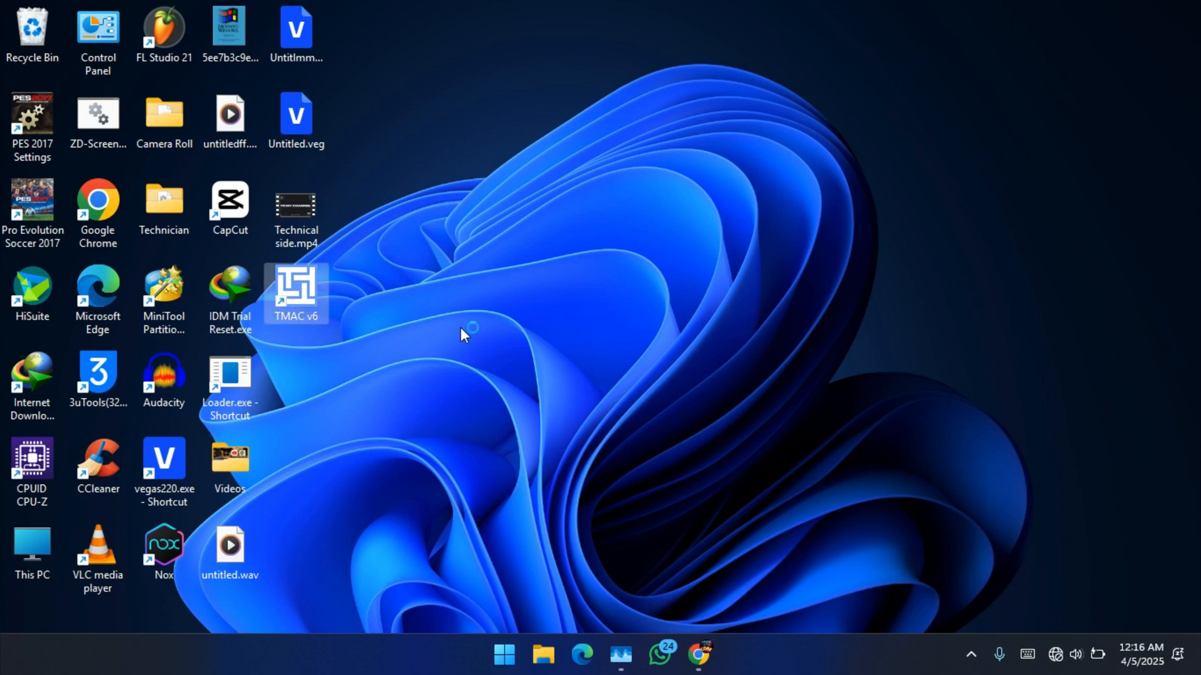
double_click(295, 289)
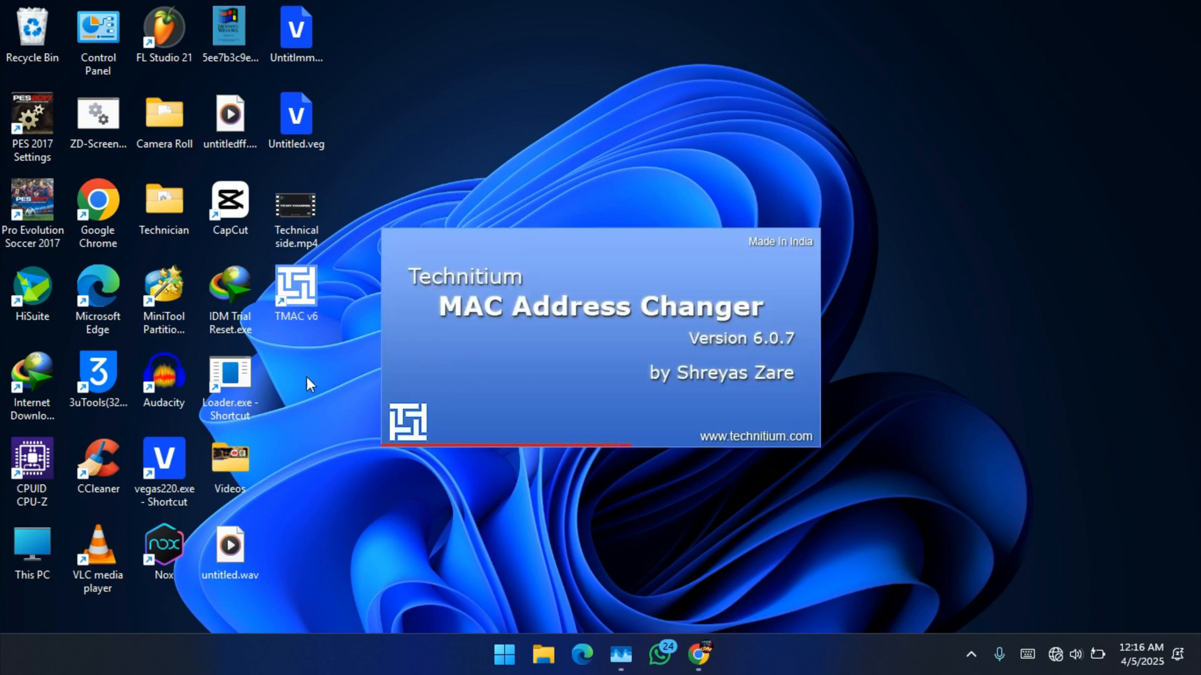
mouse_move(354, 343)
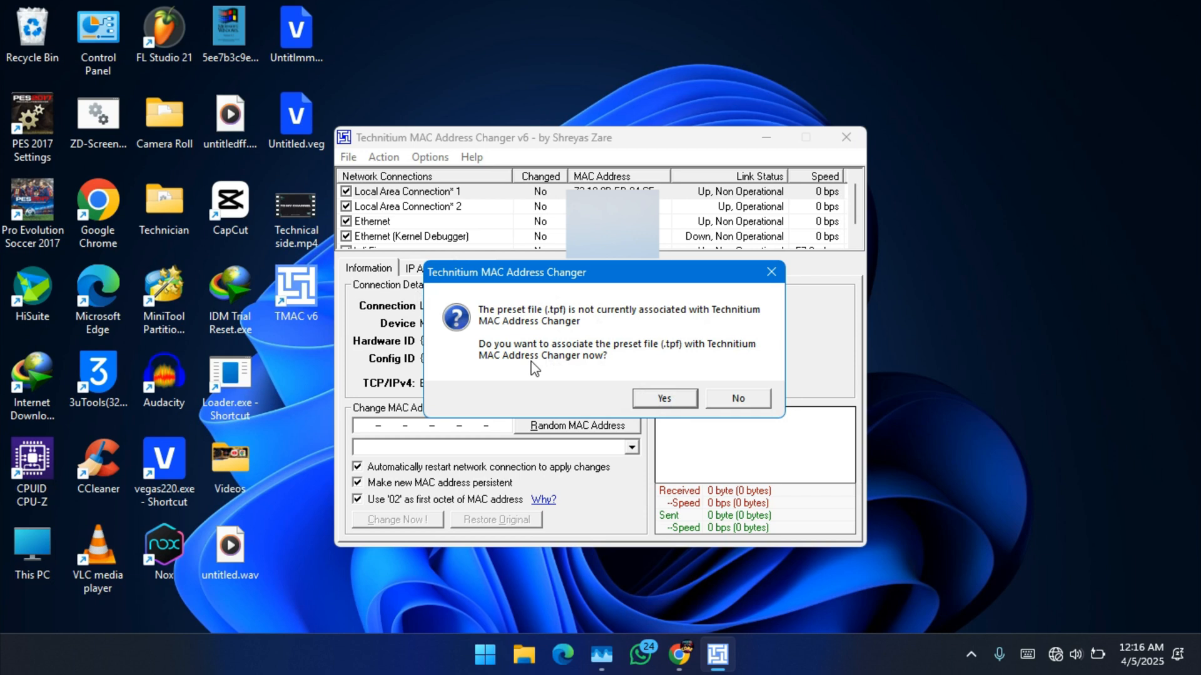
mouse_move(683, 404)
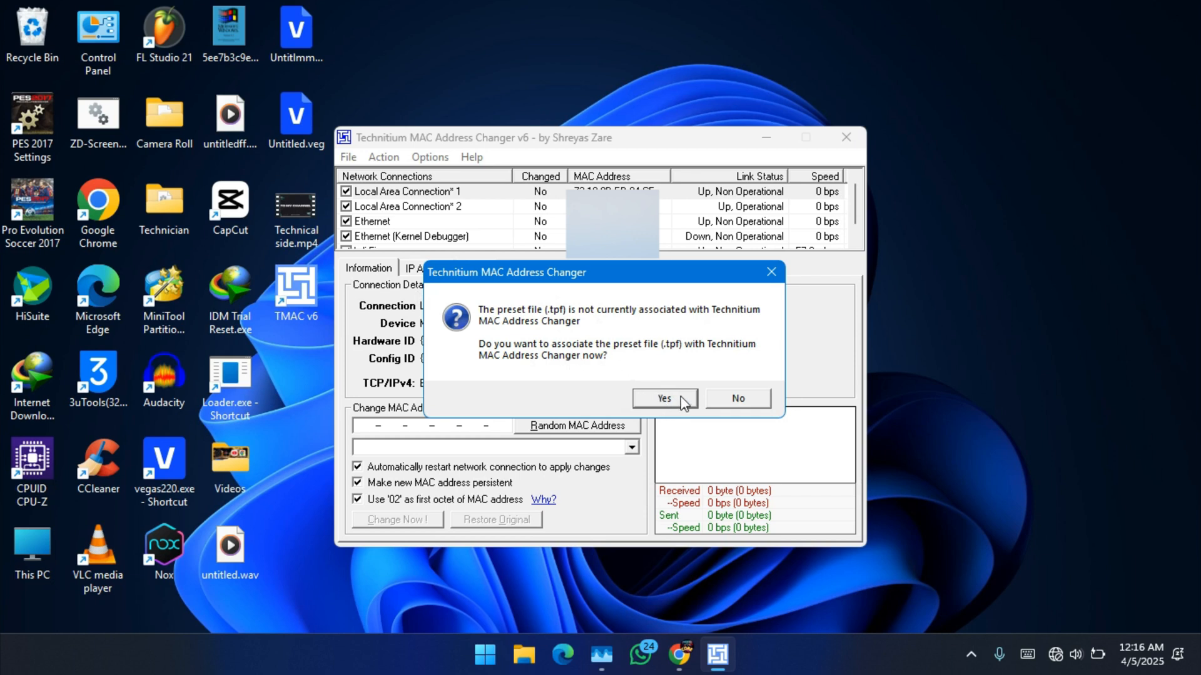
left_click(663, 398)
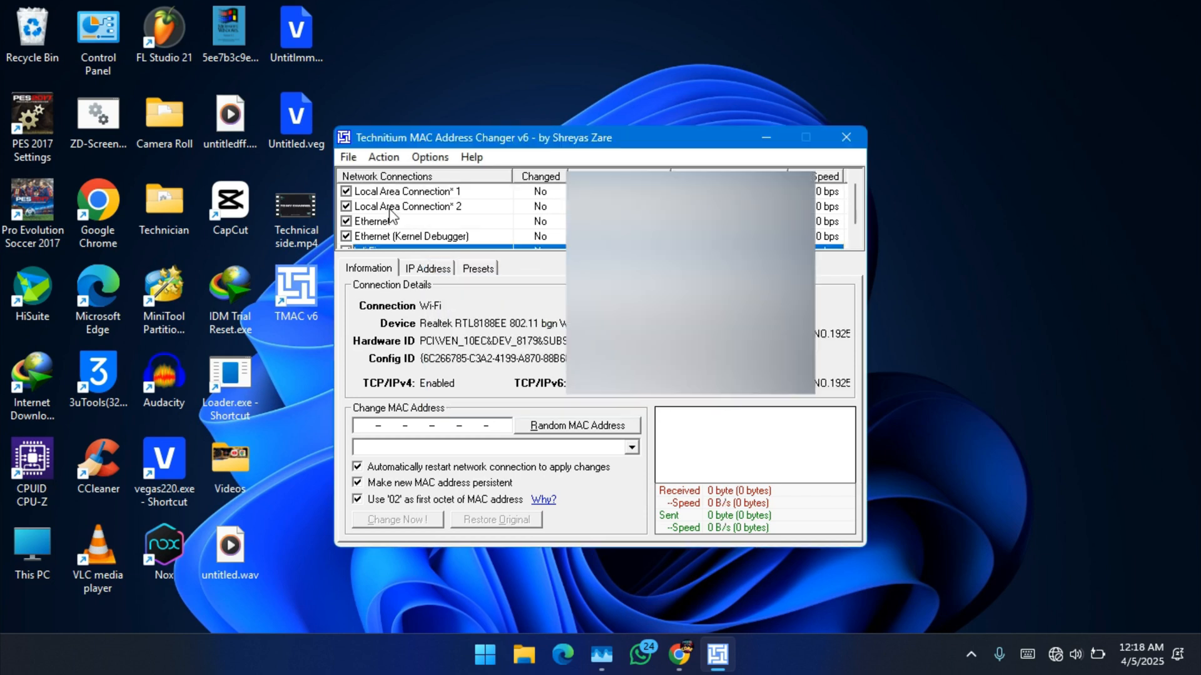
Step: Apply a random NETGEAR-prefixed MAC 02-30-33-E1-72-21 to the Wi-Fi adapter with Change Now!
left_click(414, 237)
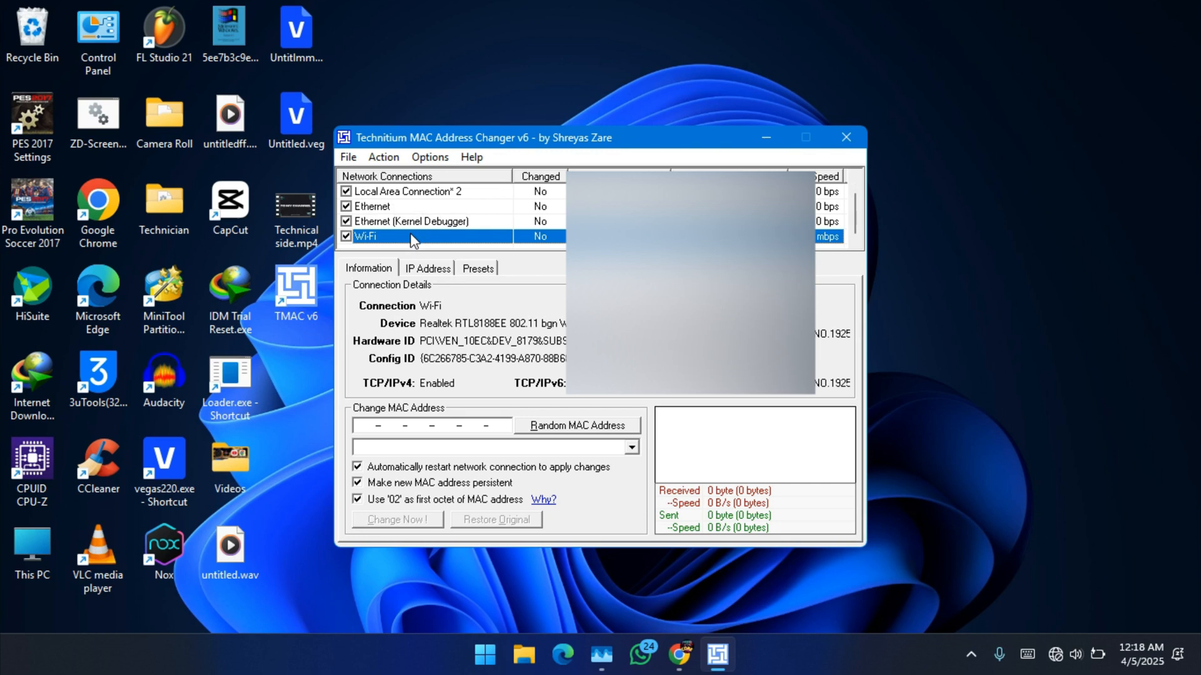
mouse_move(398, 246)
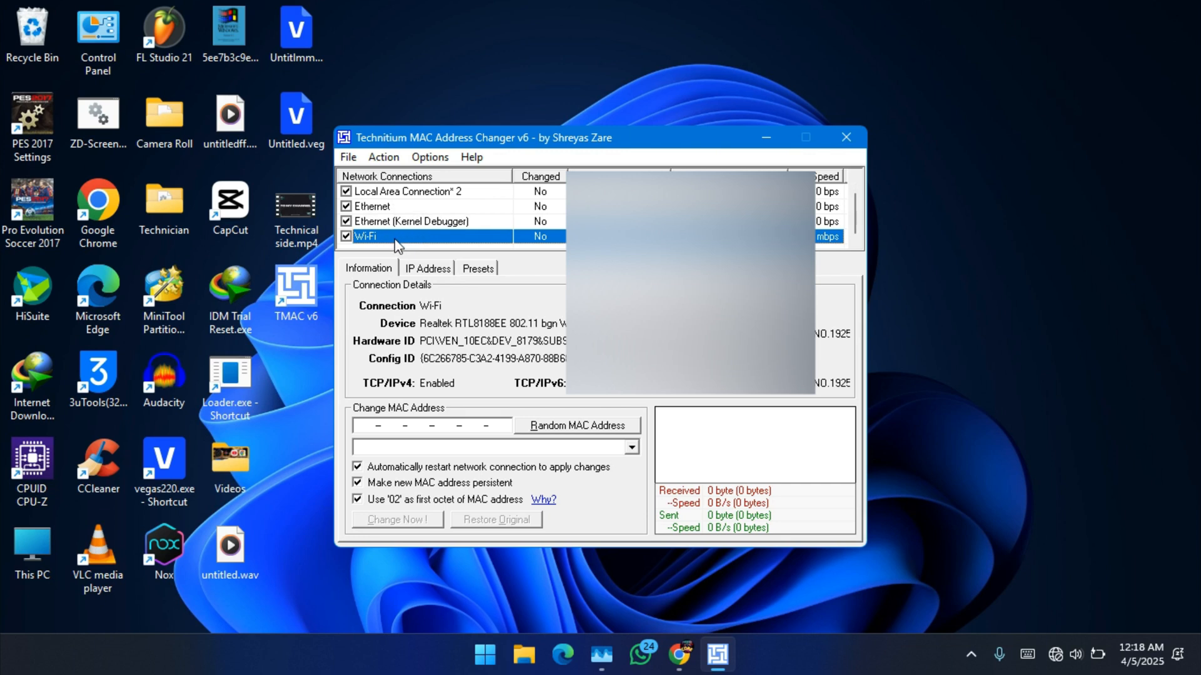
mouse_move(555, 433)
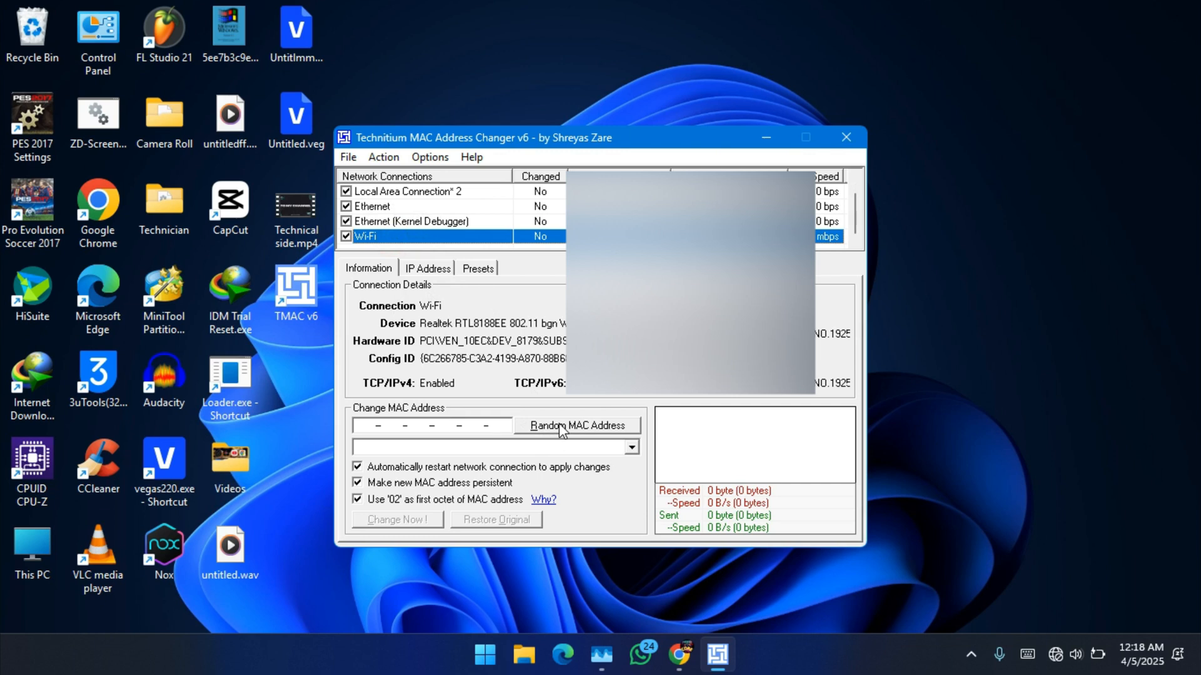
left_click(577, 425)
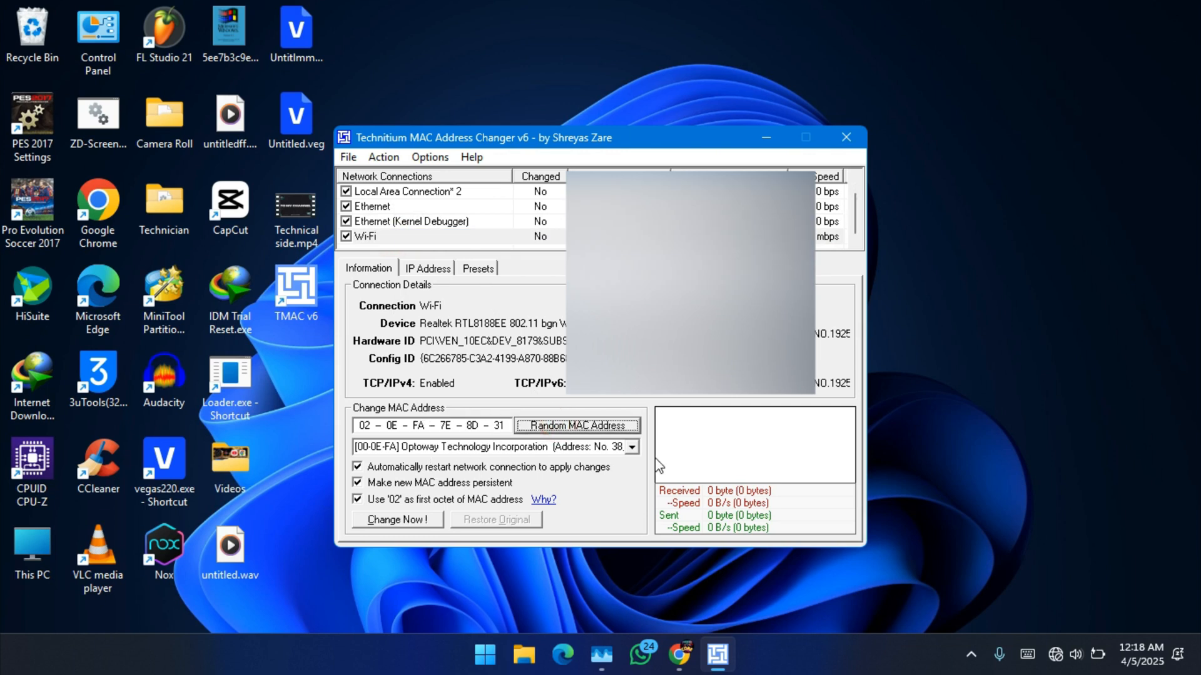
left_click(630, 446)
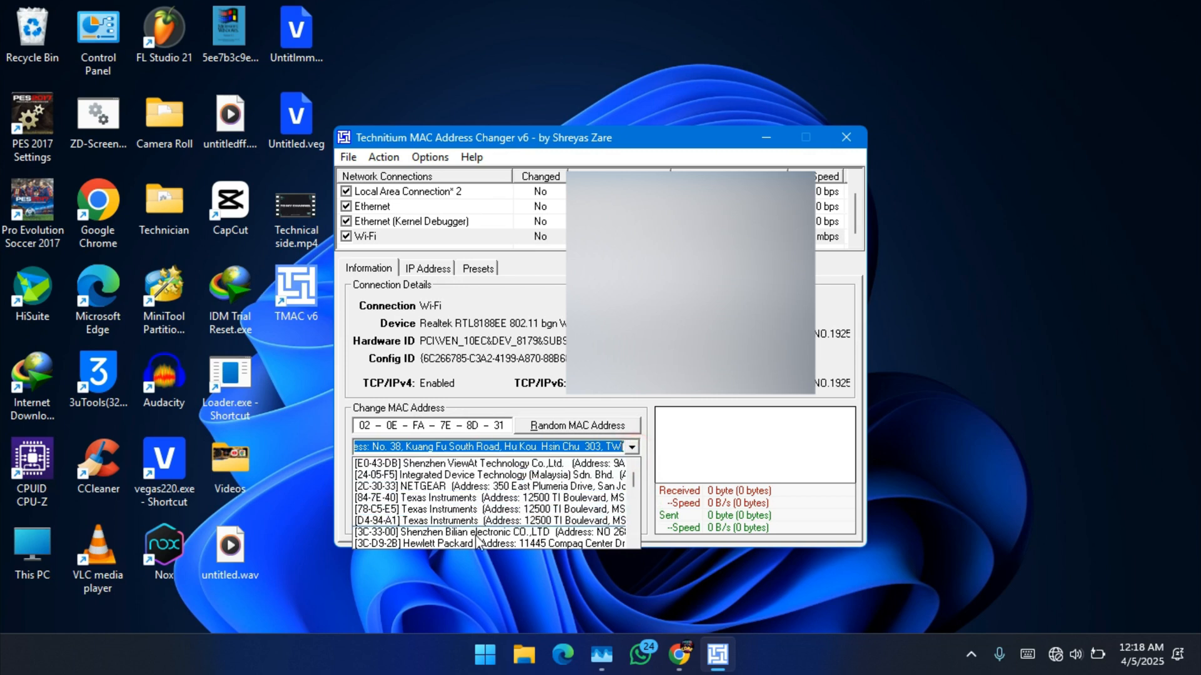
left_click(487, 485)
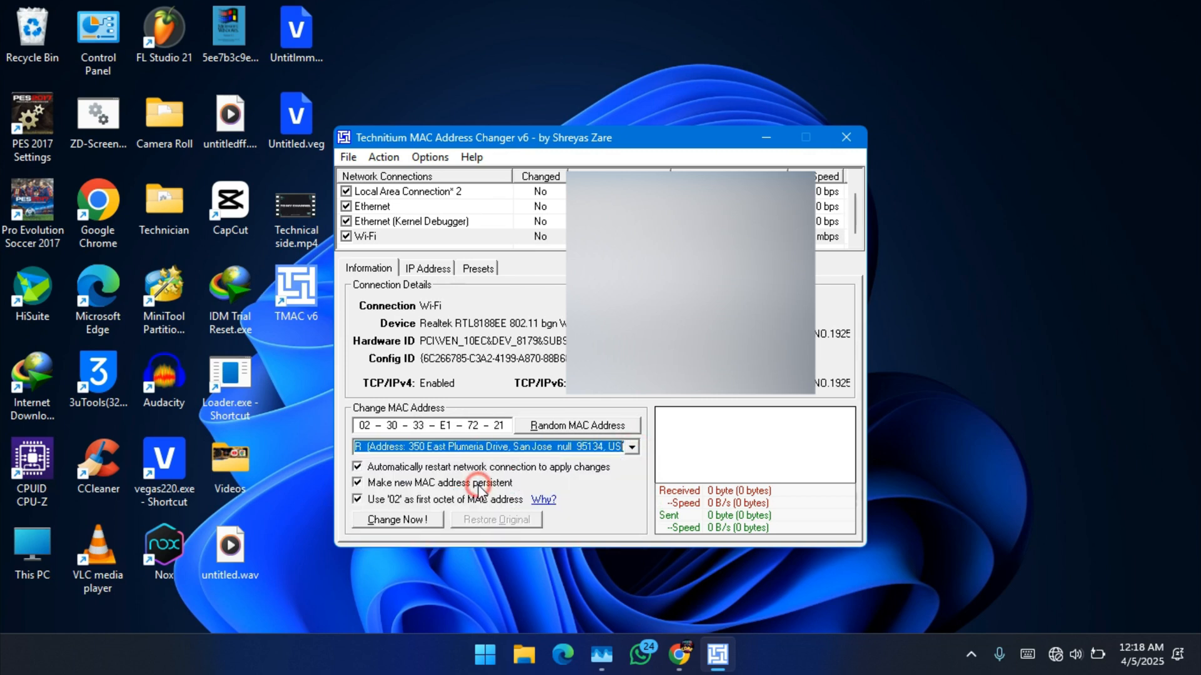
mouse_move(640, 520)
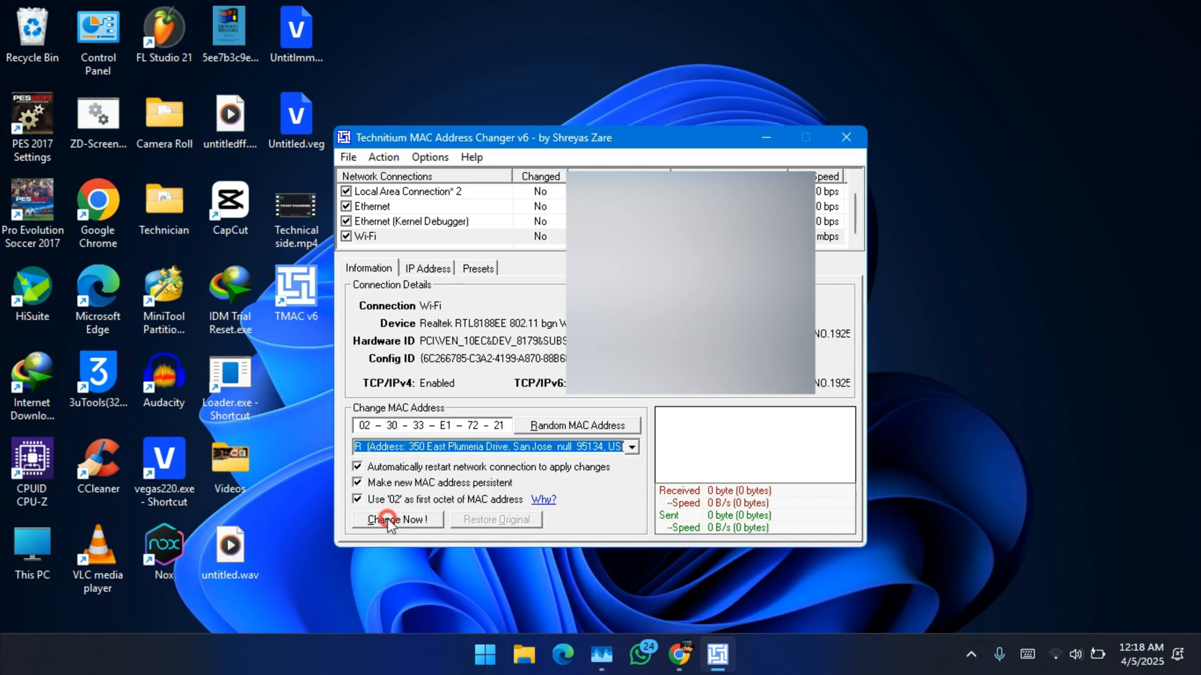
left_click(396, 519)
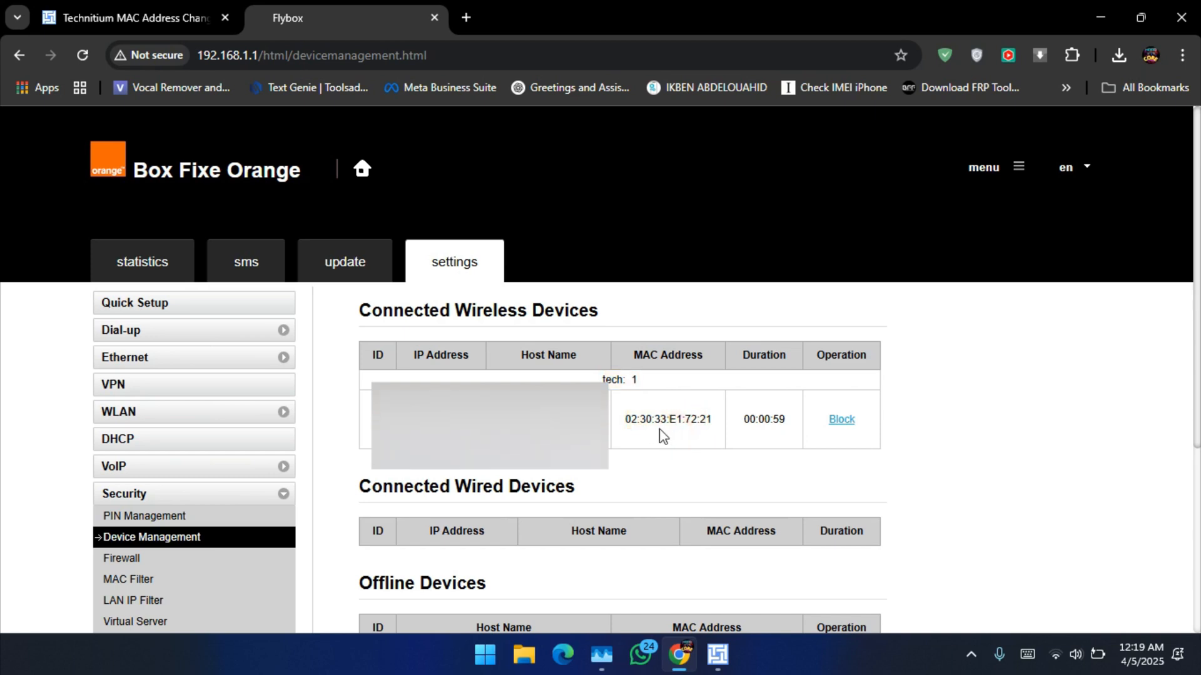
mouse_move(659, 419)
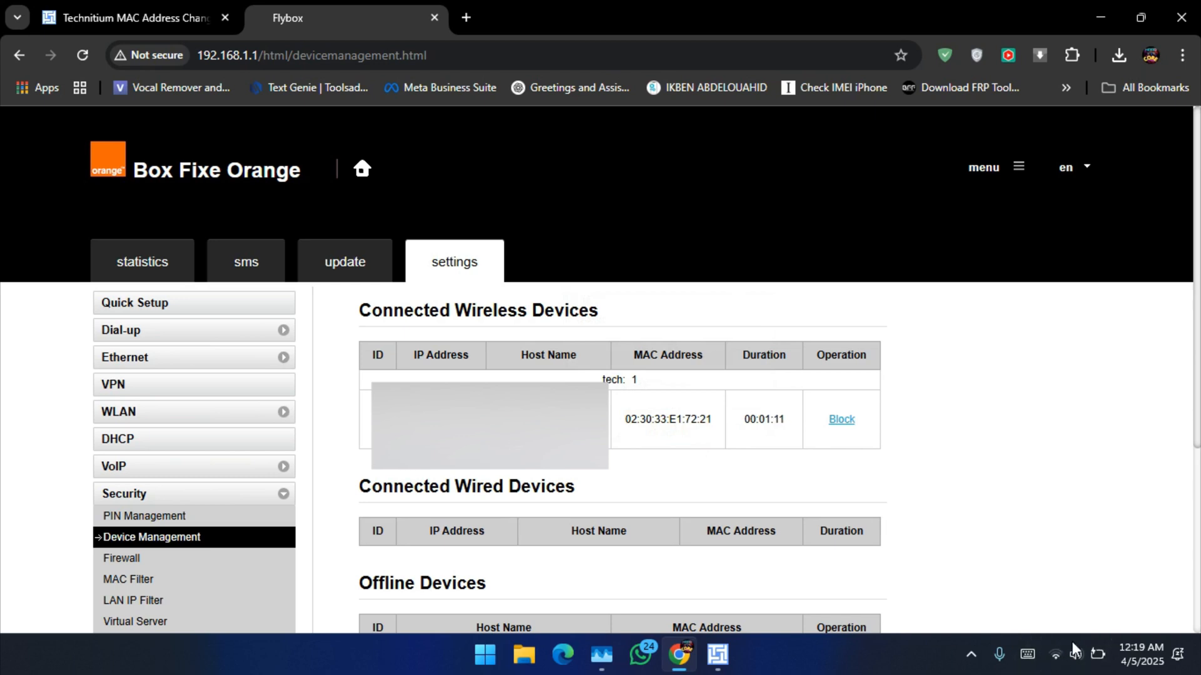
mouse_move(1050, 8)
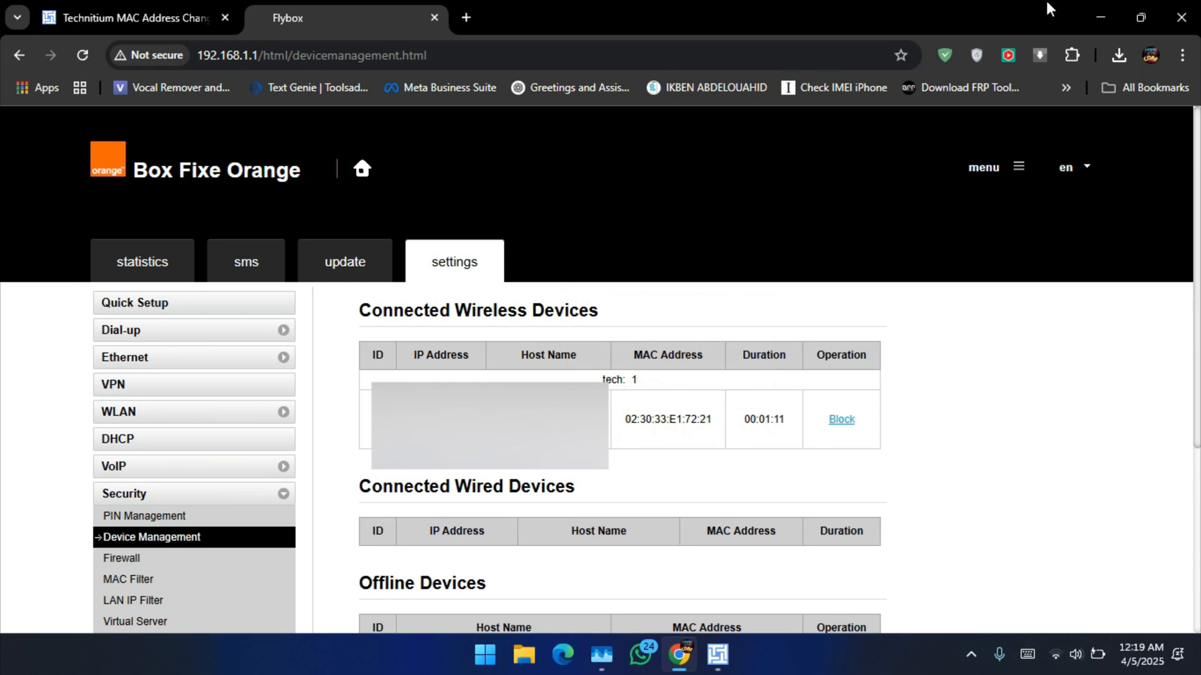
Step: Apply a random Samsung Electronics-prefixed MAC 02-03-9A-DA-C0-DC to the Wi-Fi adapter and acknowledge success
left_click(1101, 16)
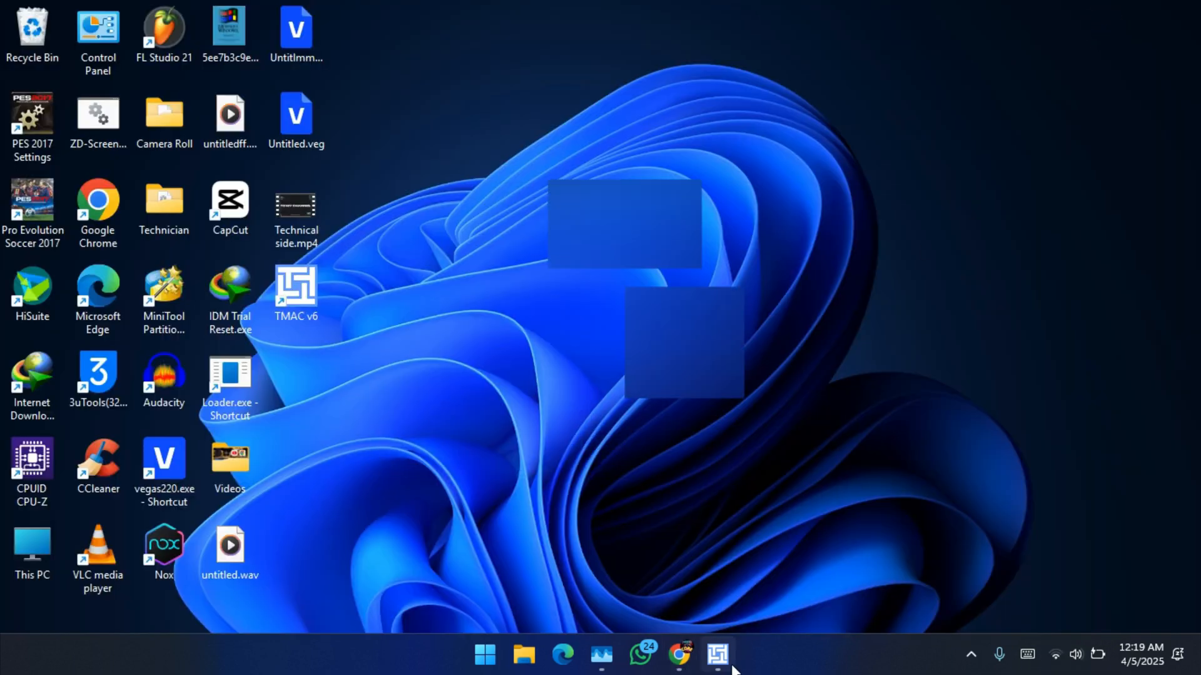
left_click(717, 654)
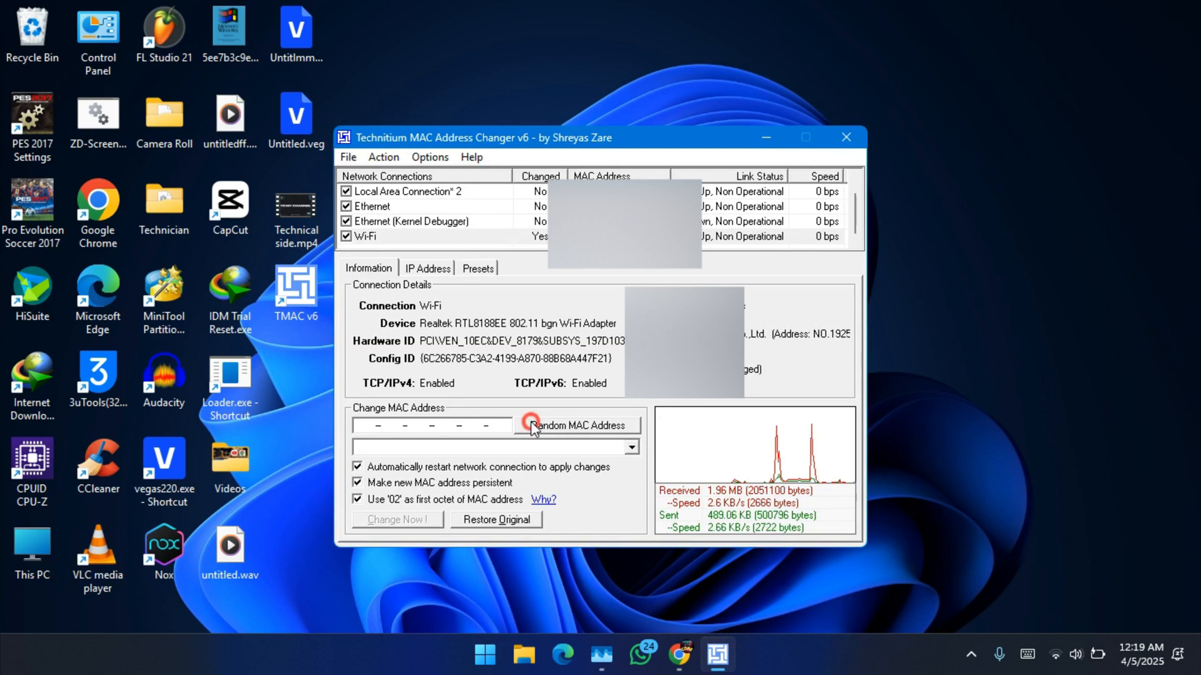
left_click(575, 425)
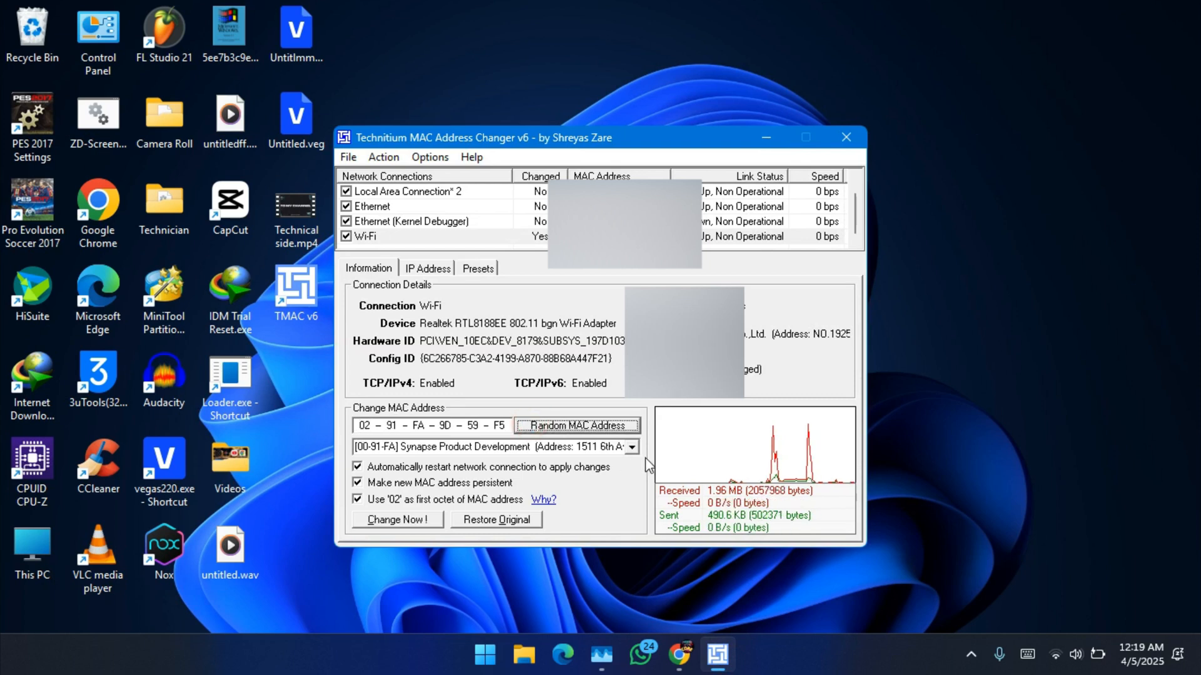
left_click(630, 446)
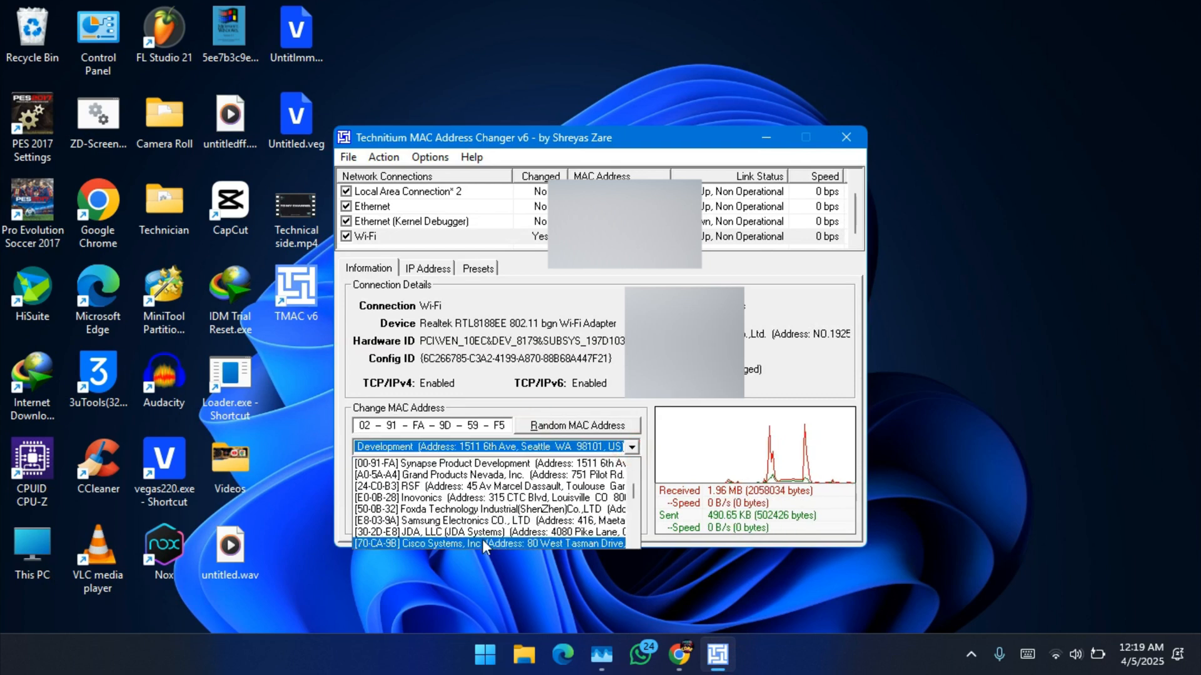
left_click(488, 520)
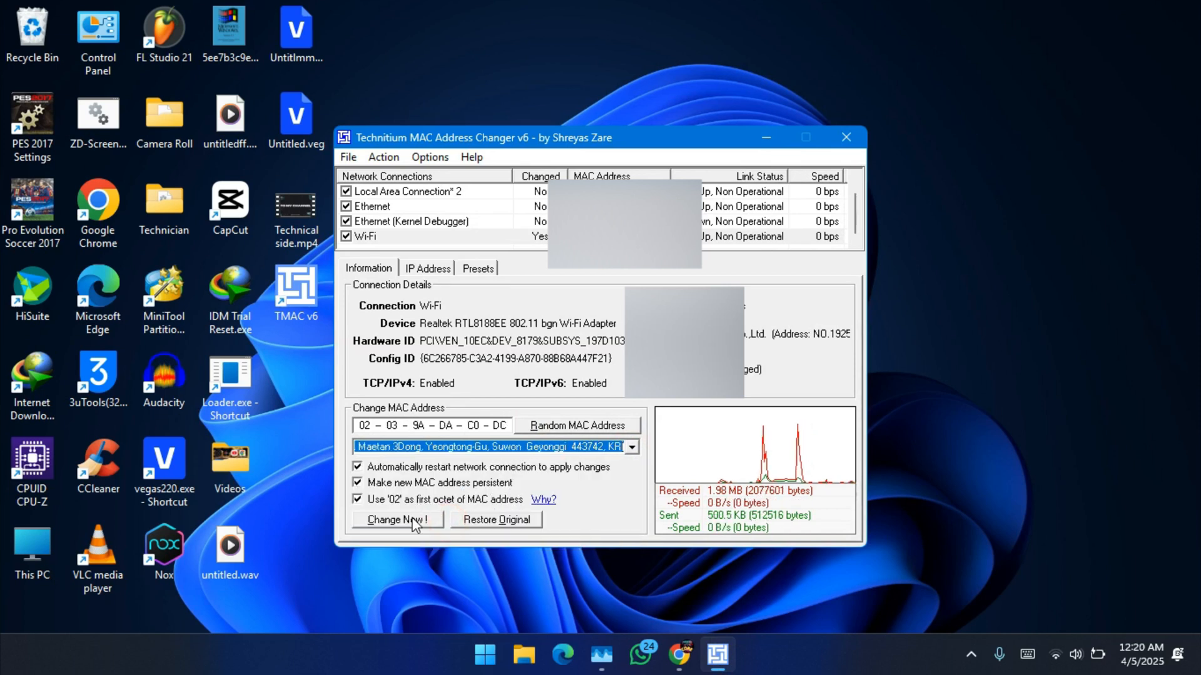
left_click(396, 520)
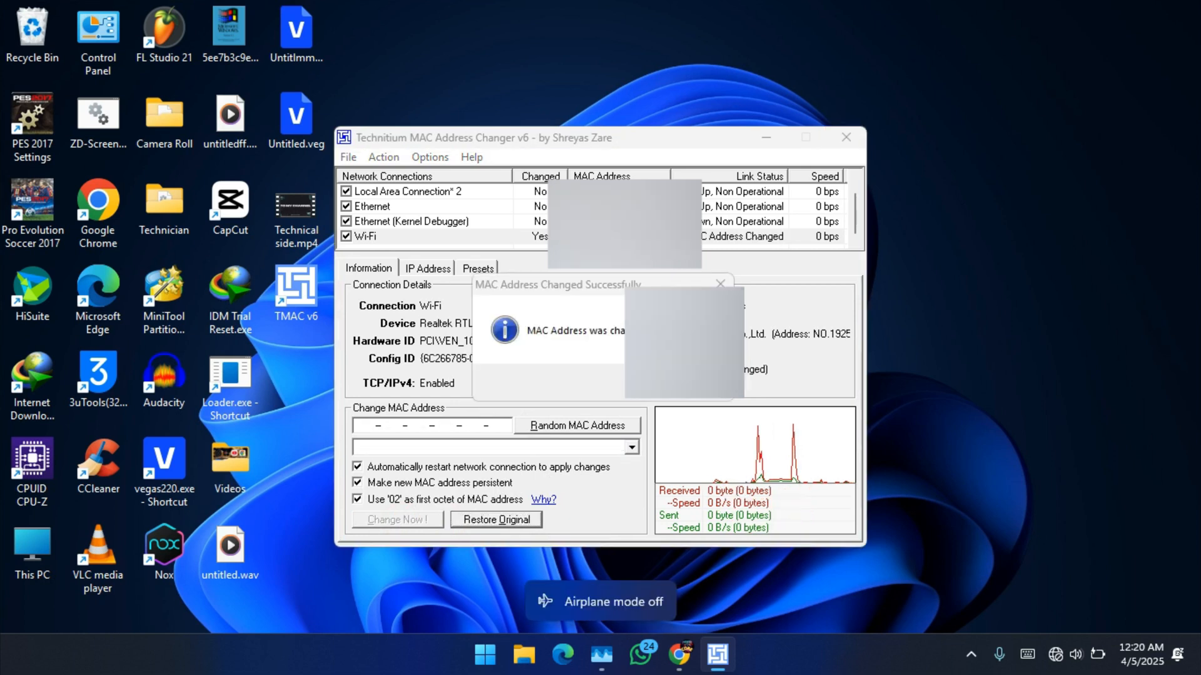
left_click(718, 284)
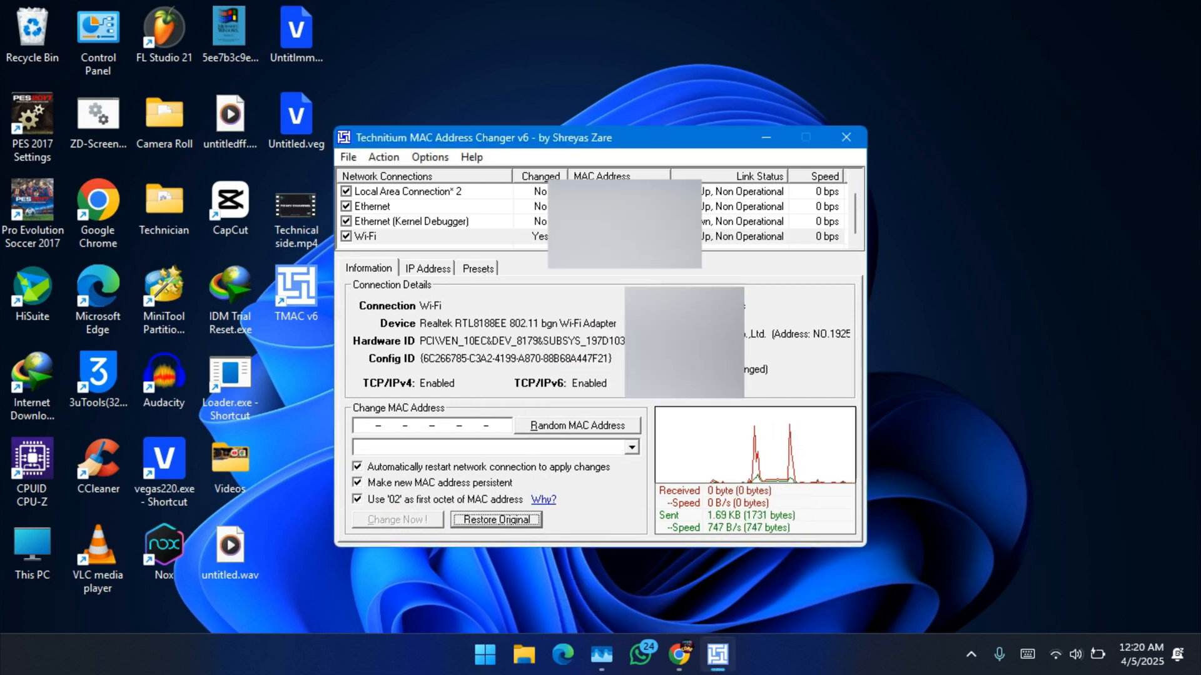
mouse_move(1056, 654)
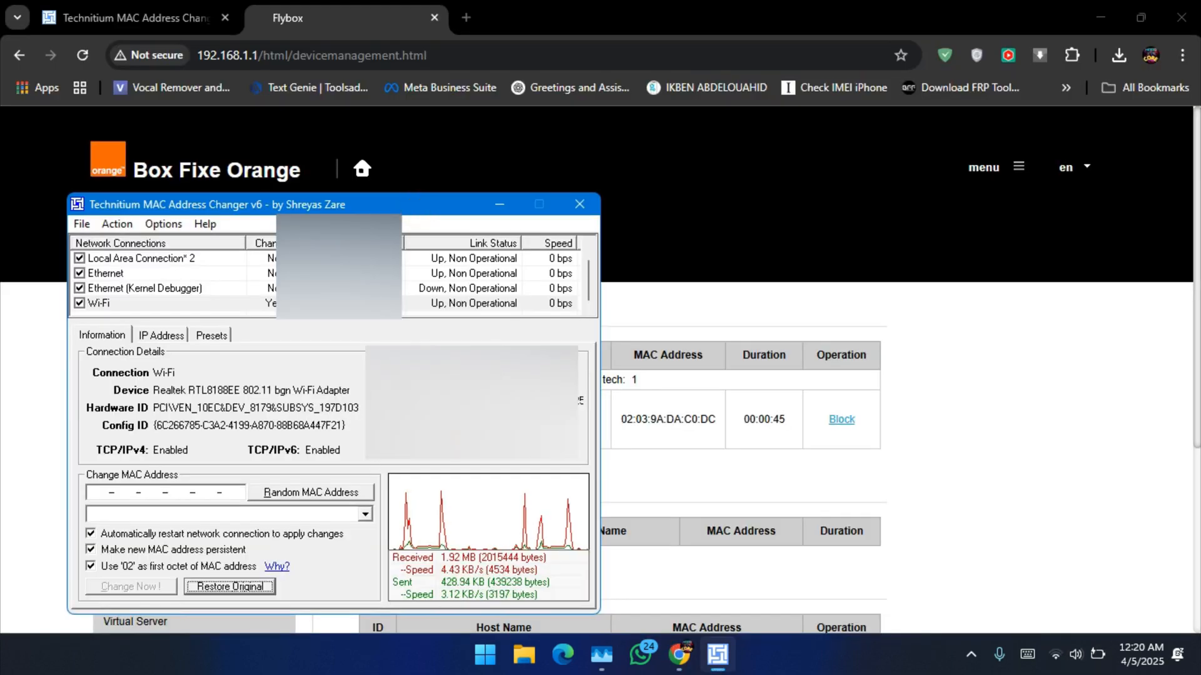
mouse_move(580, 204)
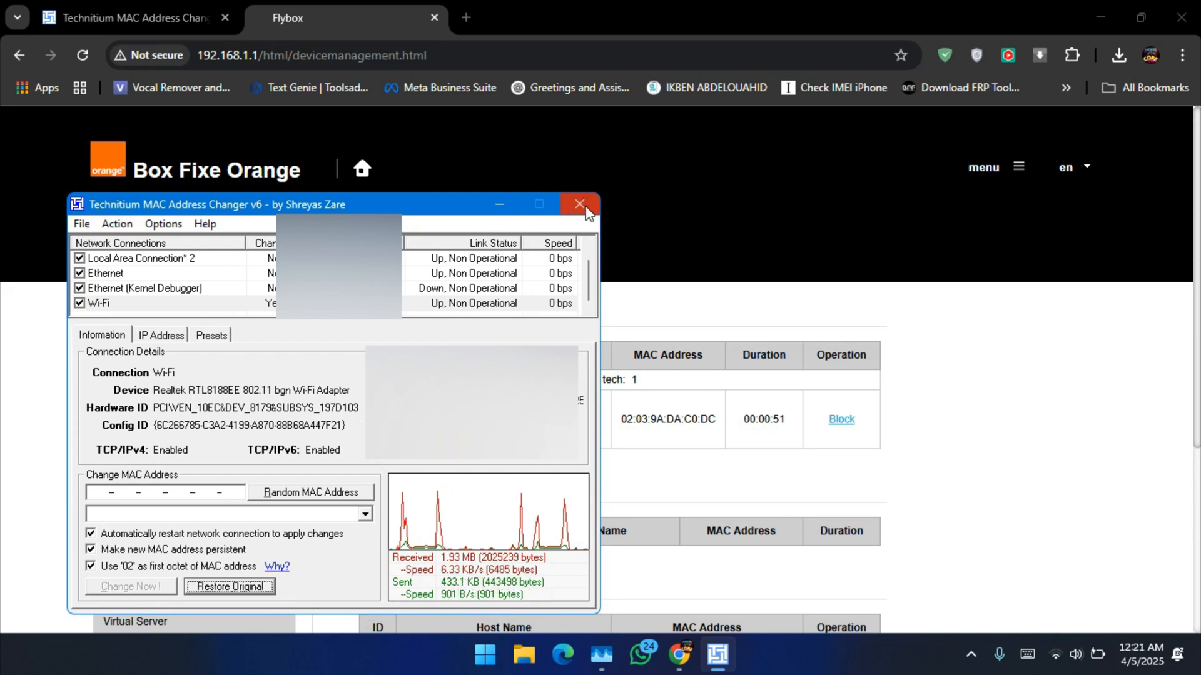
Step: Close the MAC Address Changer after the router lists the PC with MAC 02:03:9A:DA:C0:DC
left_click(581, 204)
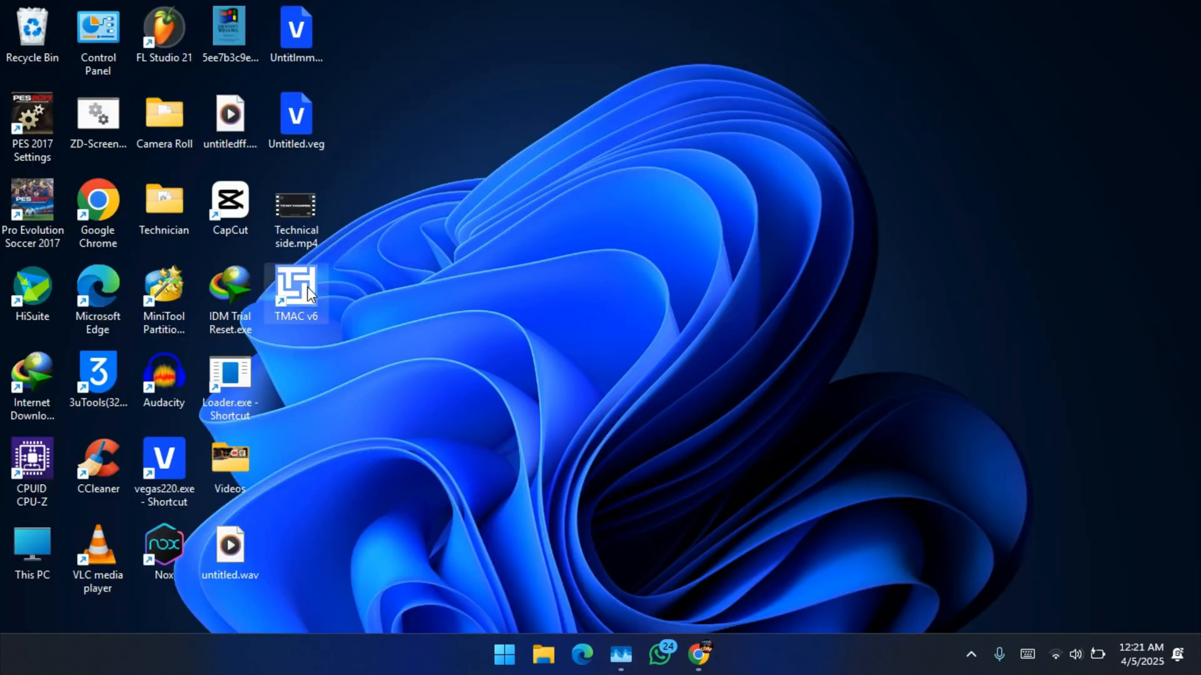
Step: Restore the Wi-Fi adapter's original MAC with Restore Original and acknowledge the success message
double_click(295, 288)
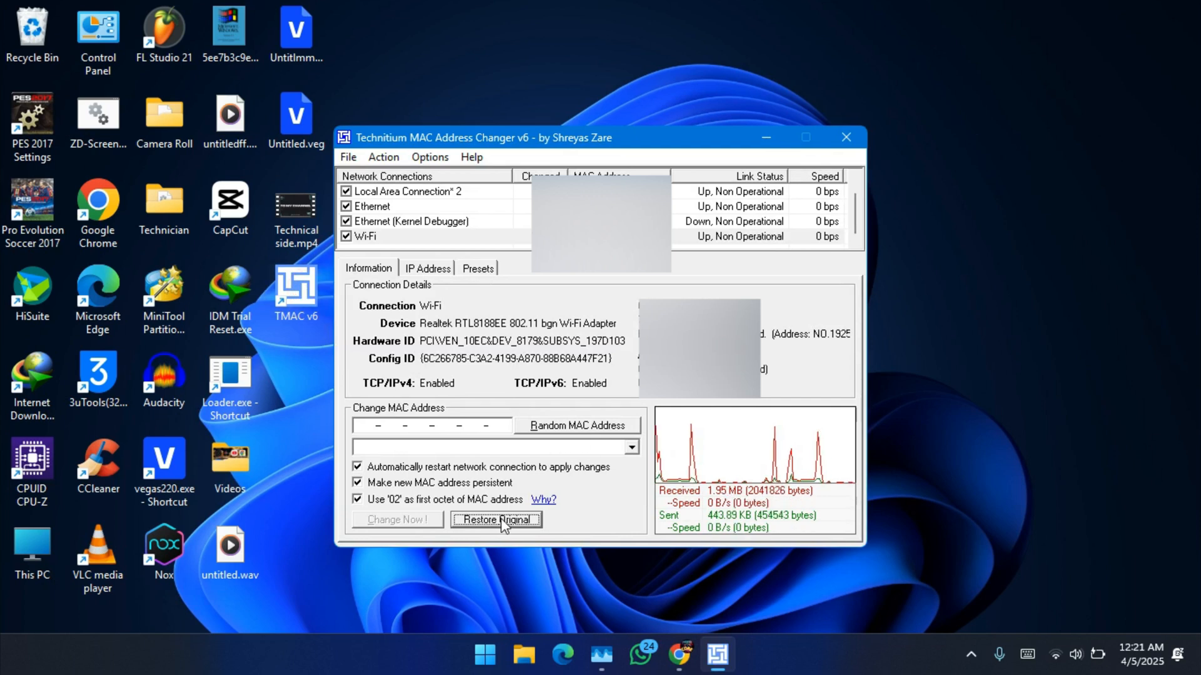
left_click(495, 520)
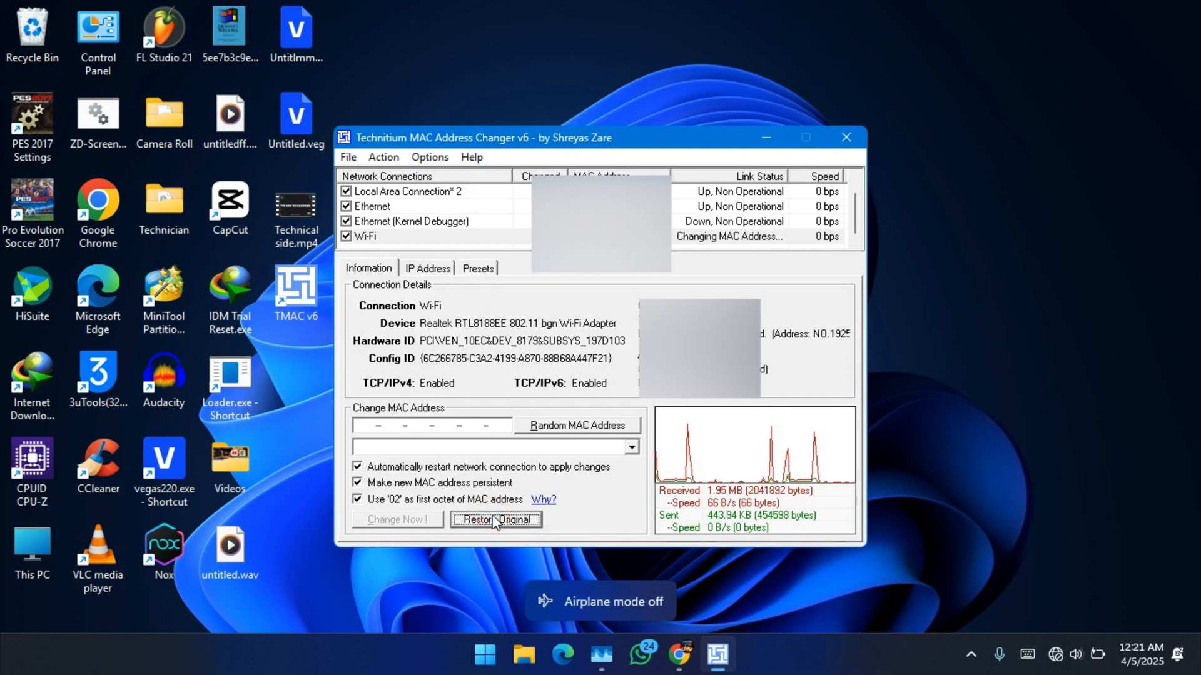
left_click(495, 521)
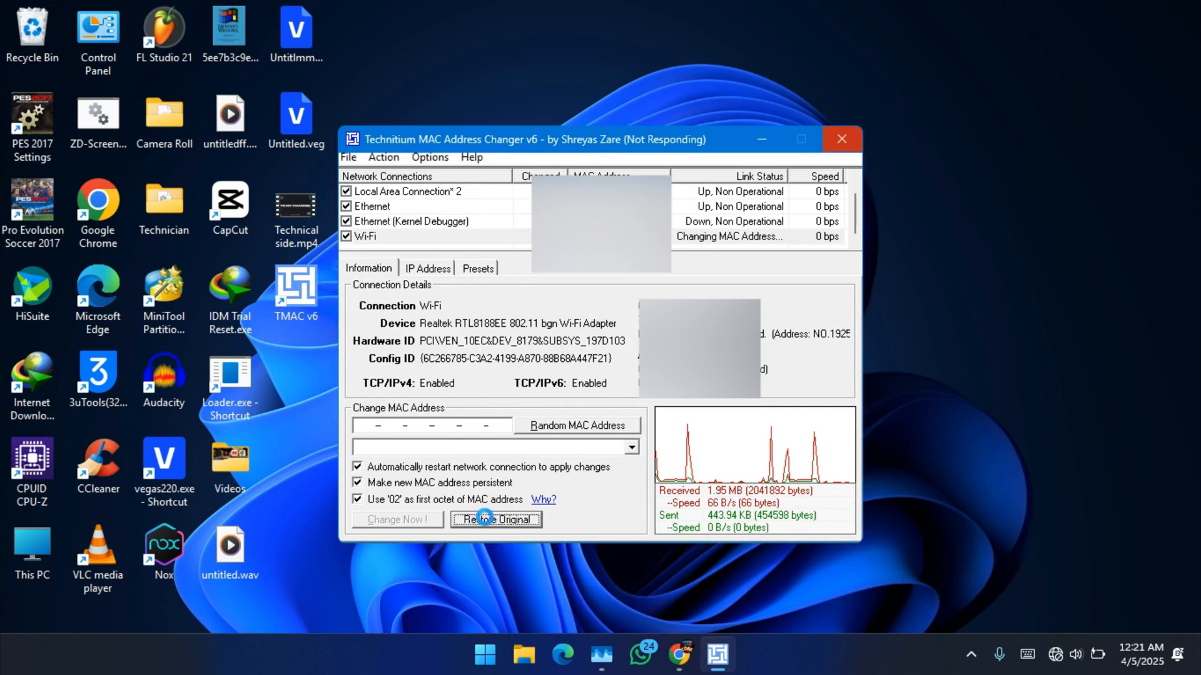
left_click(495, 519)
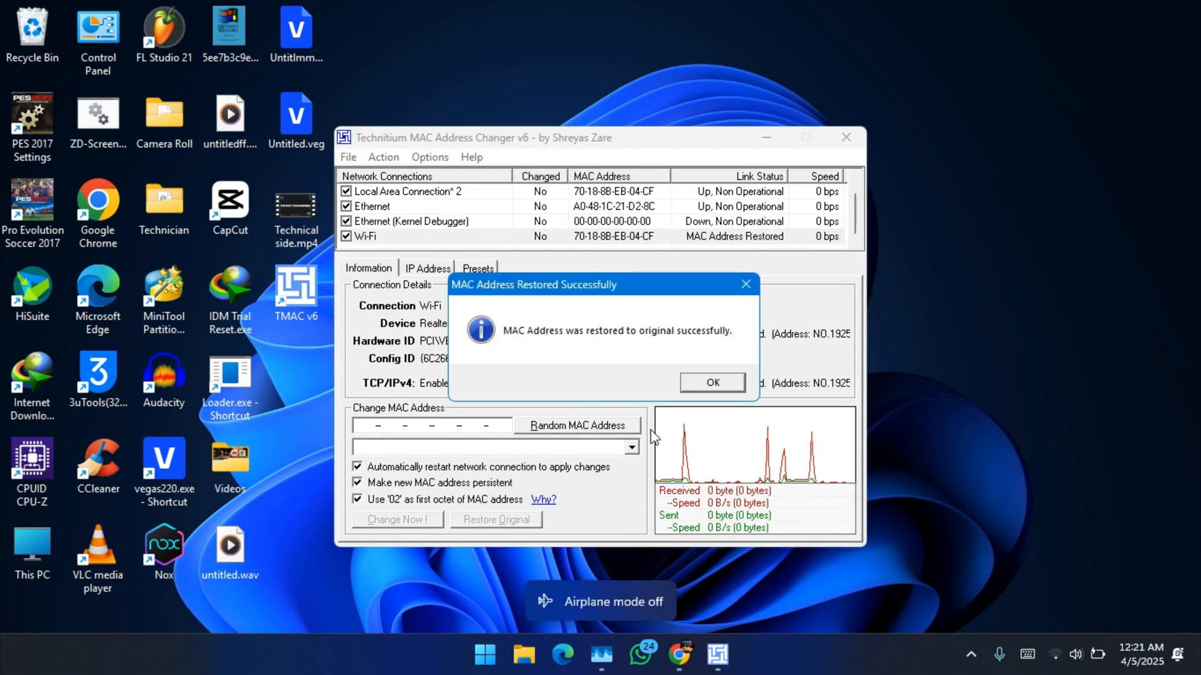
left_click(710, 383)
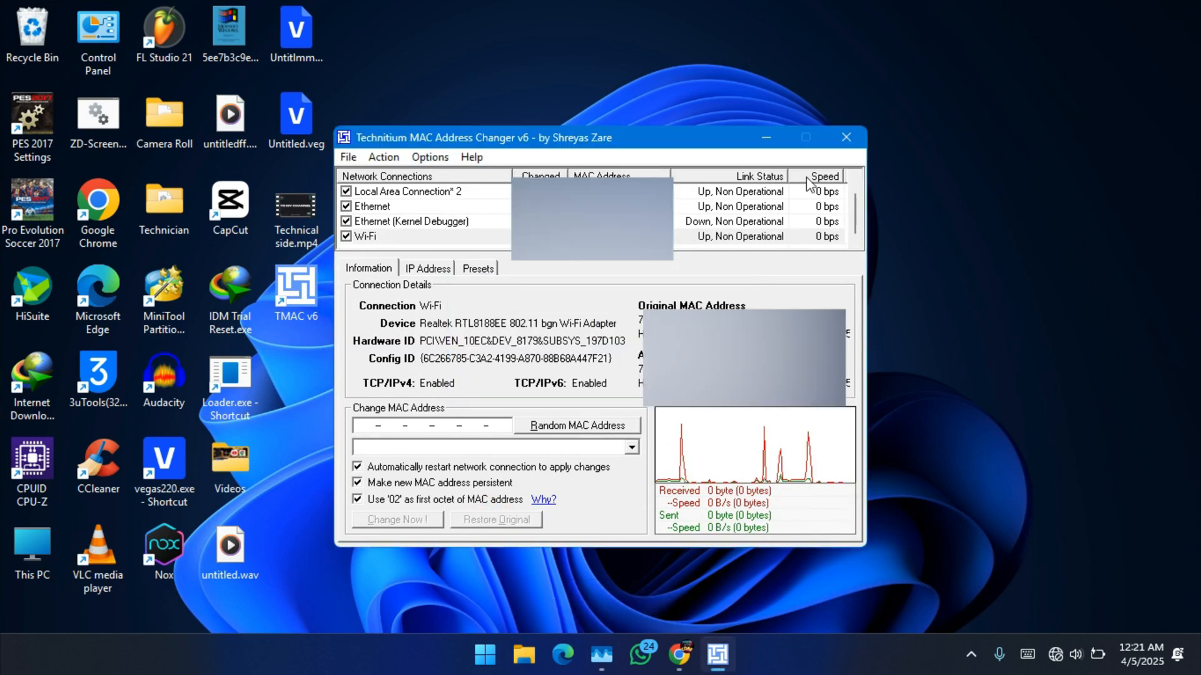
left_click(845, 138)
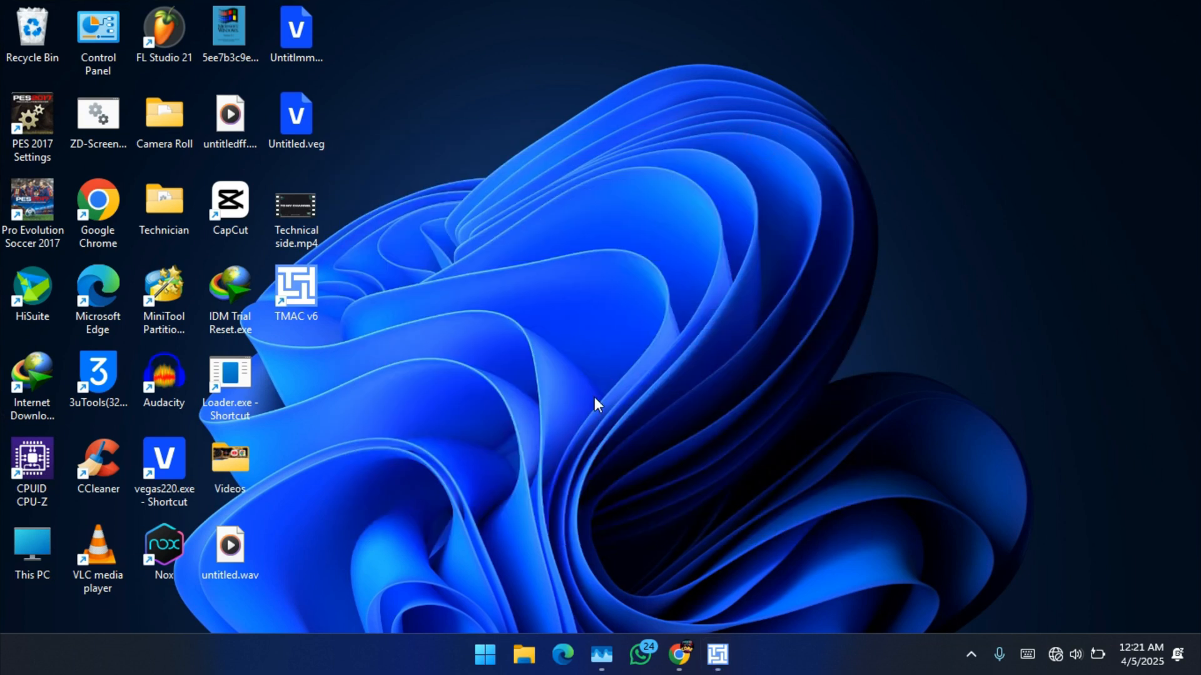
mouse_move(715, 410)
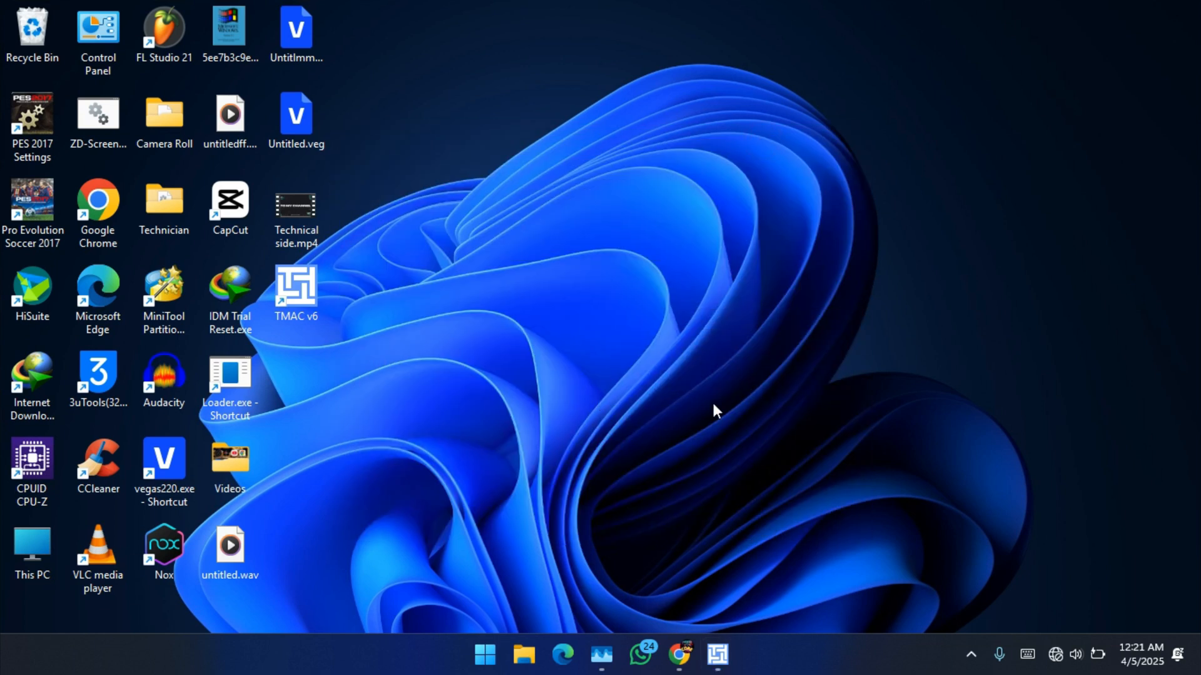
mouse_move(696, 471)
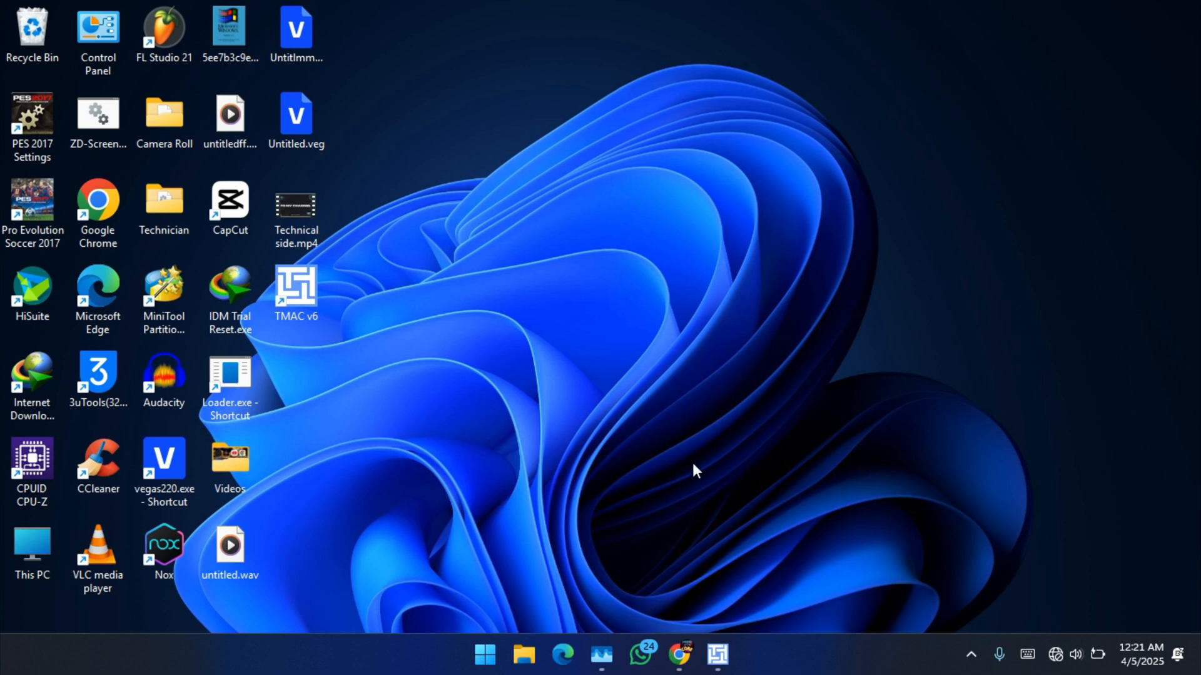